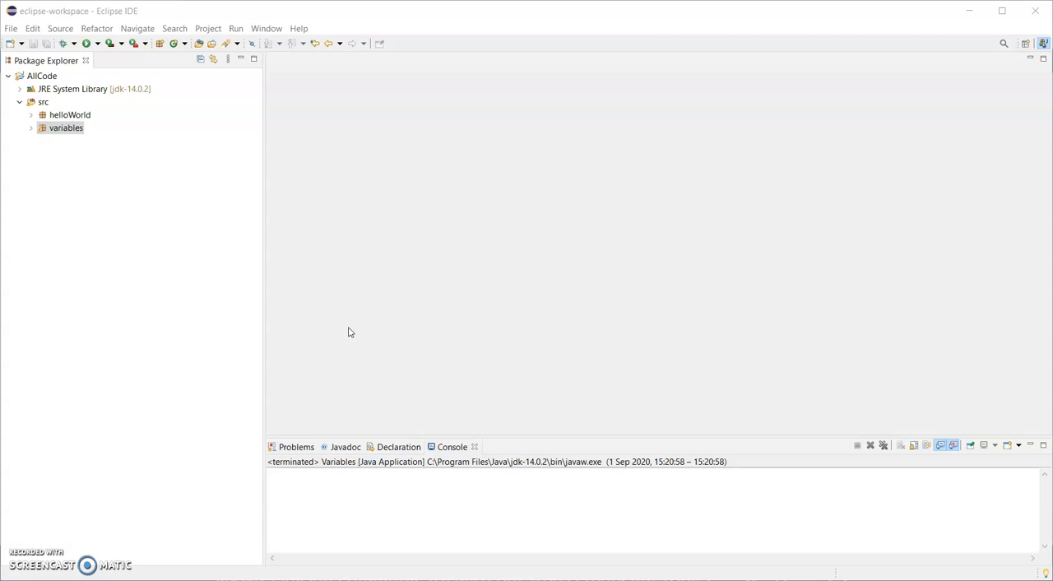
mouse_move(278, 248)
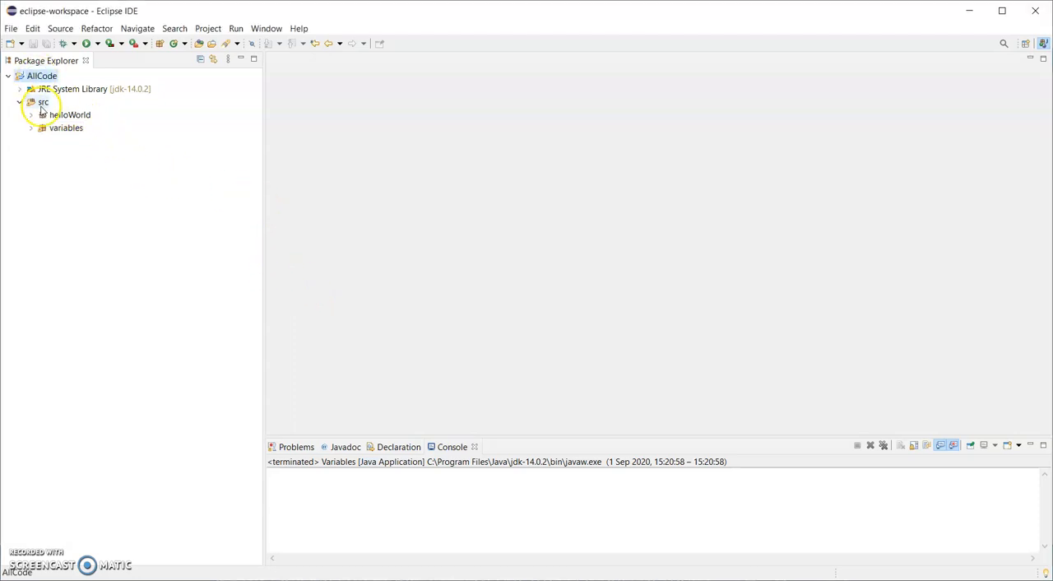
Create a new package named methods under src in the AllCode project.
left_click(66, 116)
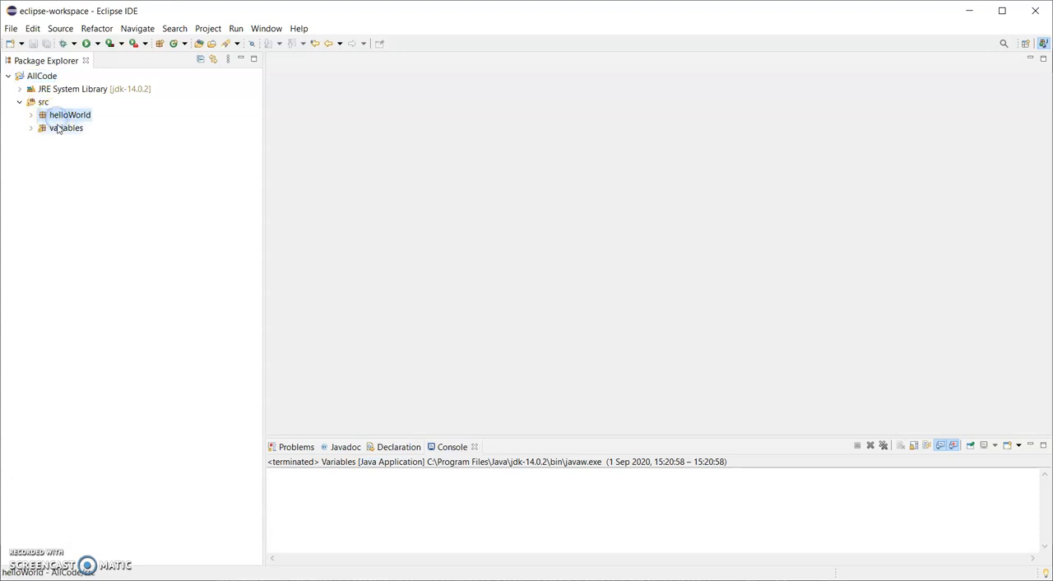
left_click(43, 102)
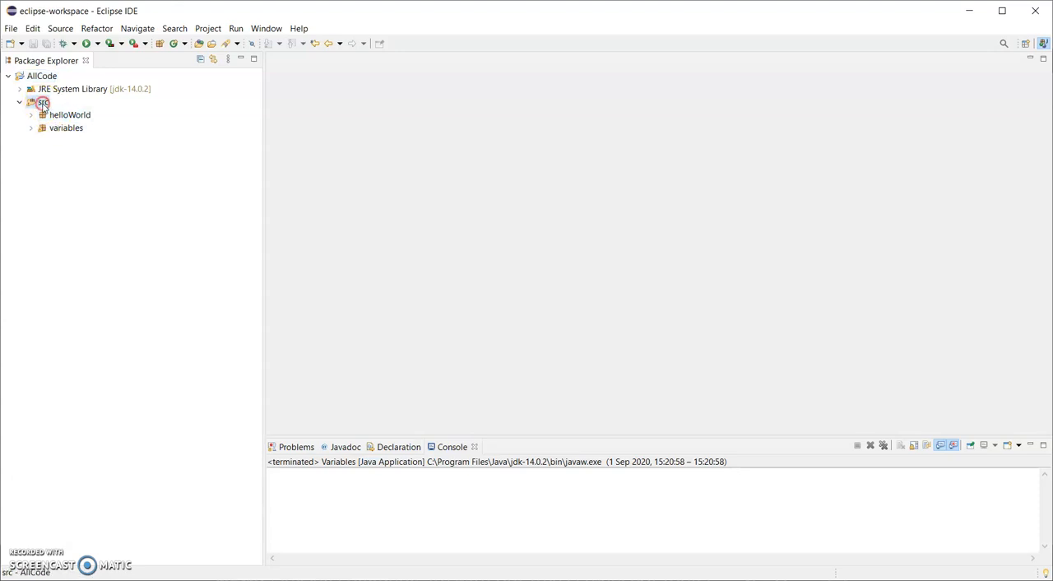
right_click(41, 102)
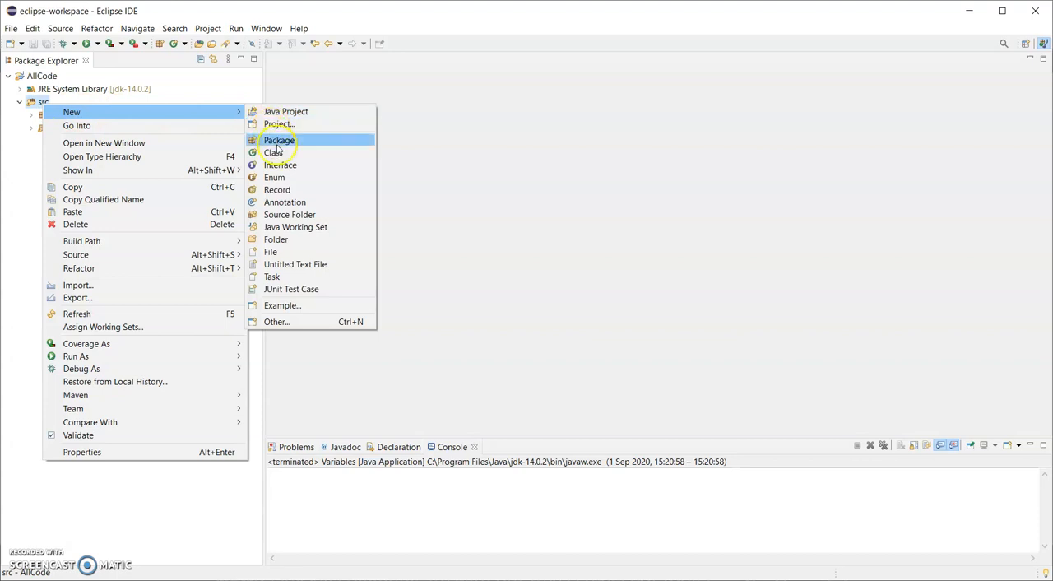
left_click(280, 140)
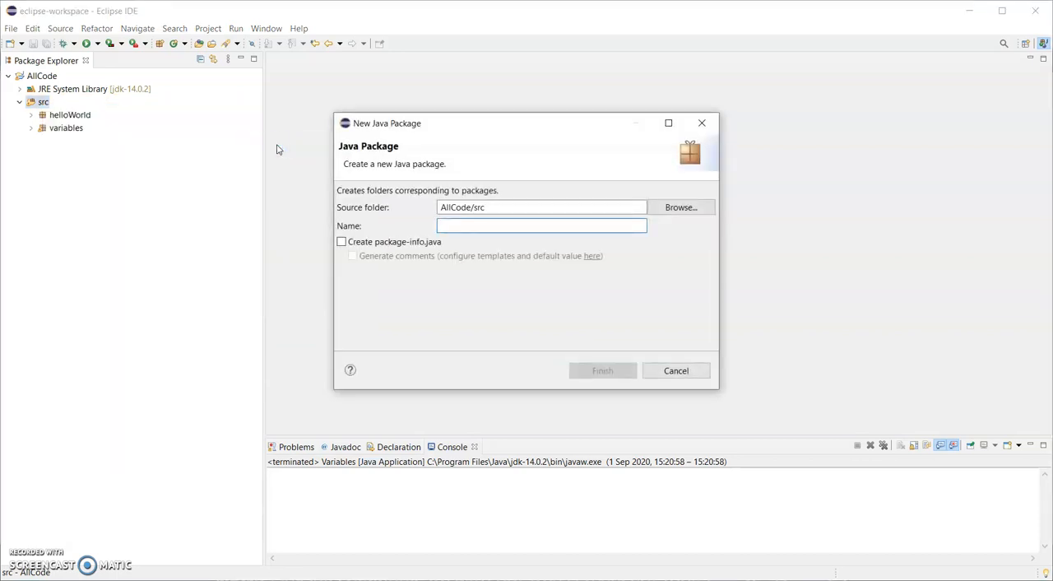
type("methods")
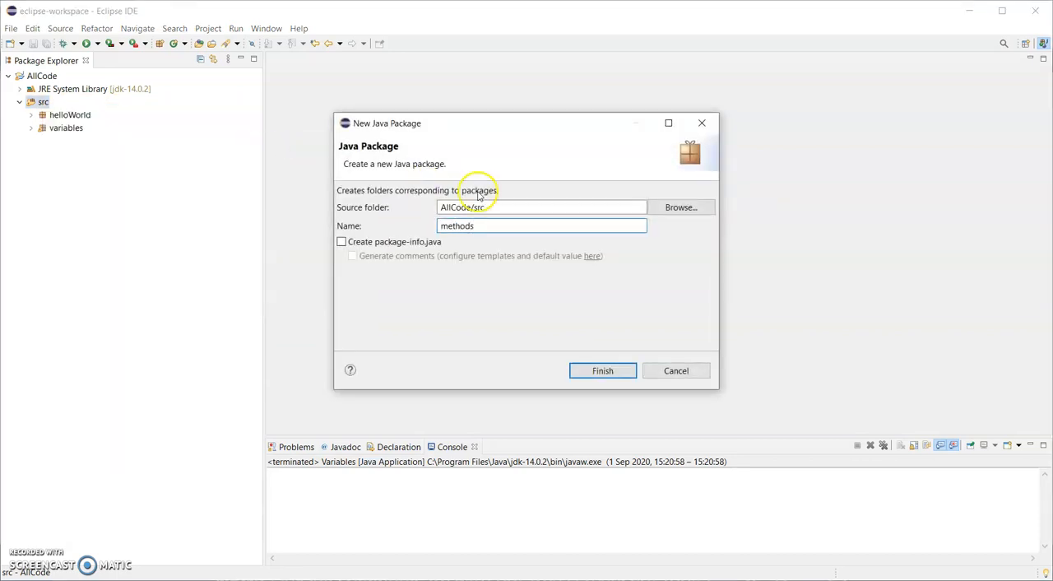
left_click(602, 370)
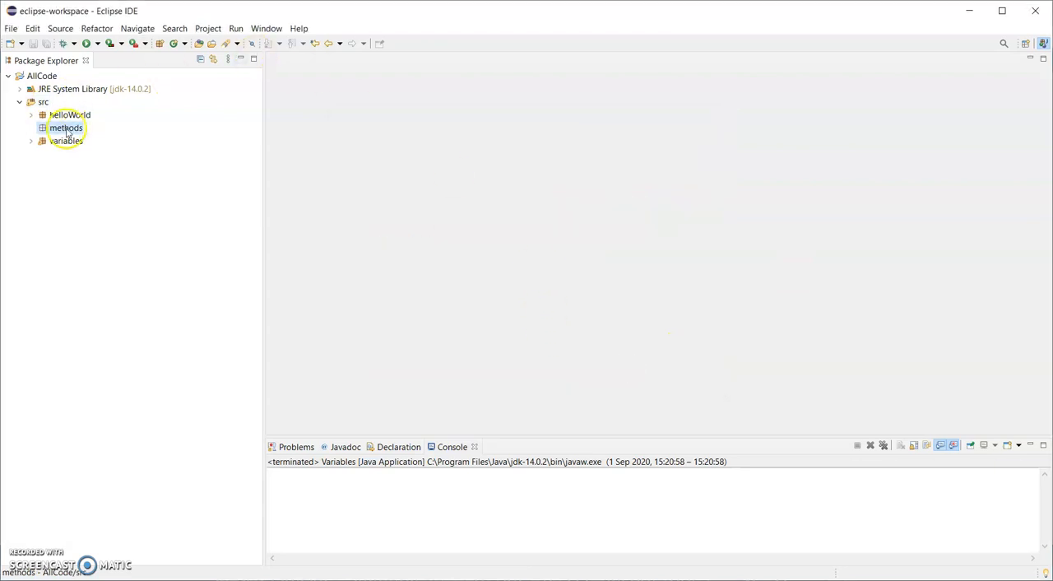
Create a public Methods class with a main method stub in the methods package.
right_click(64, 128)
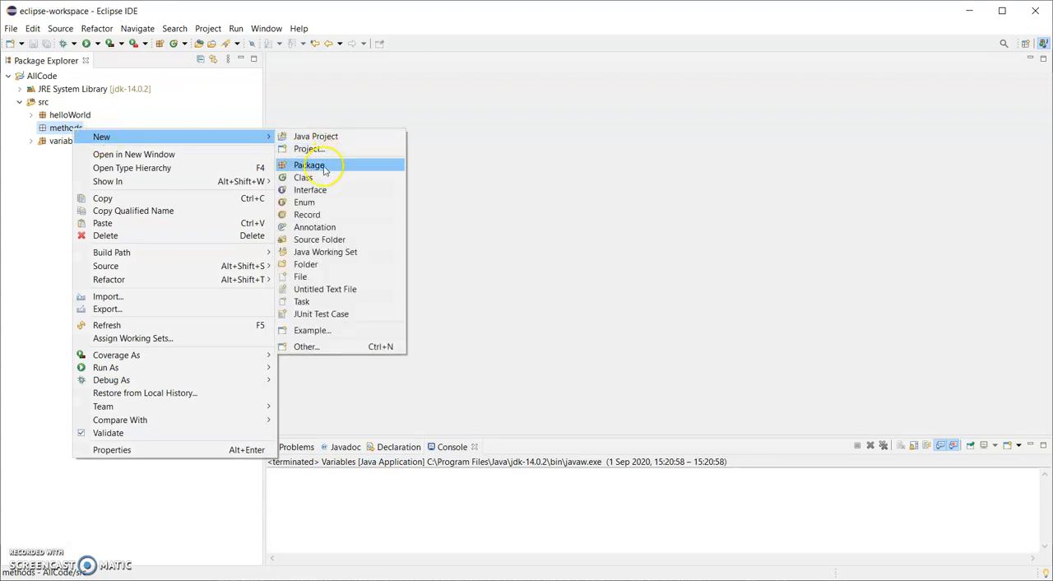
left_click(303, 178)
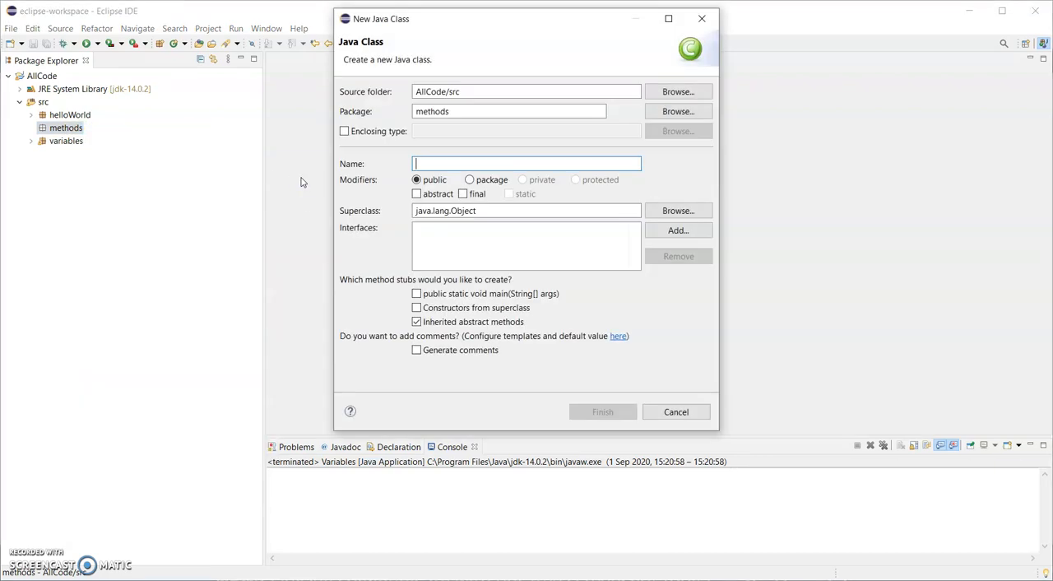
type("Methods")
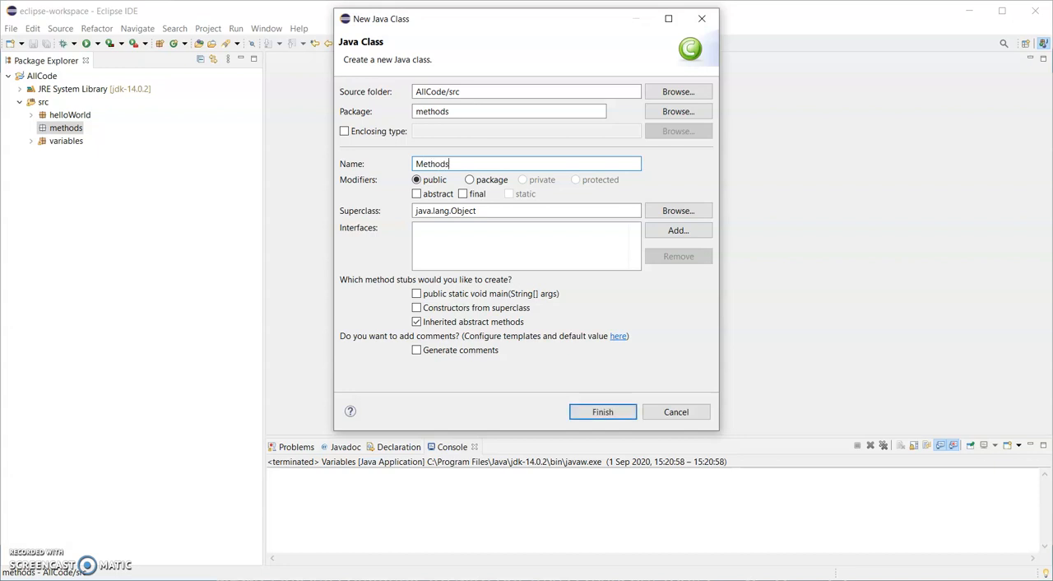
mouse_move(307, 181)
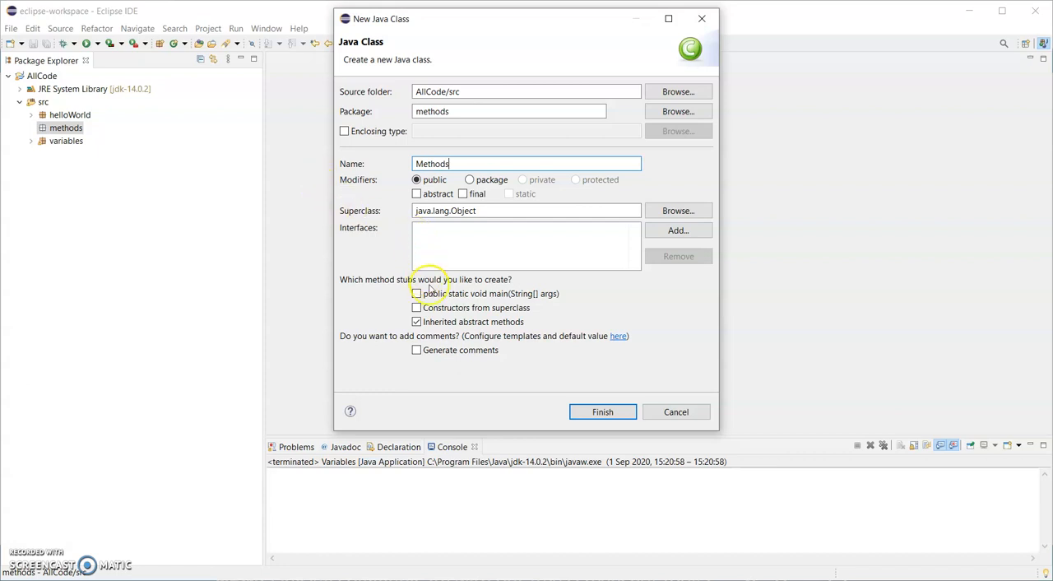
left_click(416, 293)
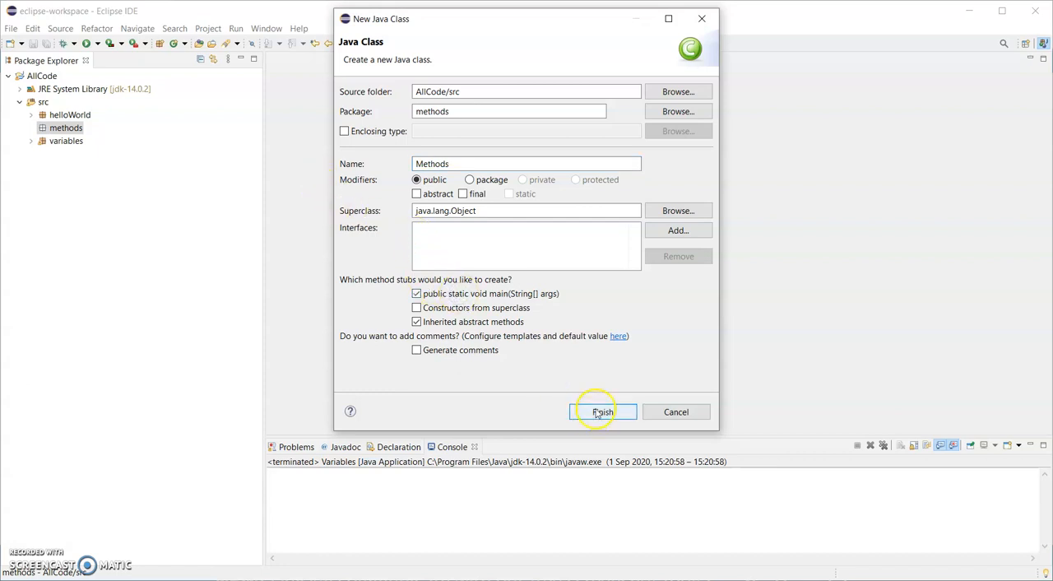
left_click(602, 412)
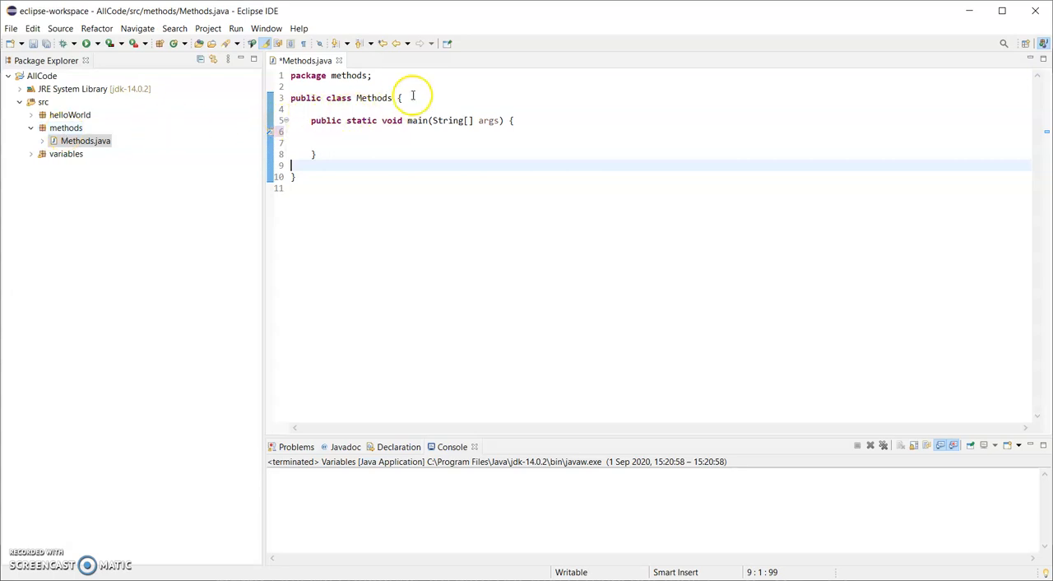
mouse_move(413, 99)
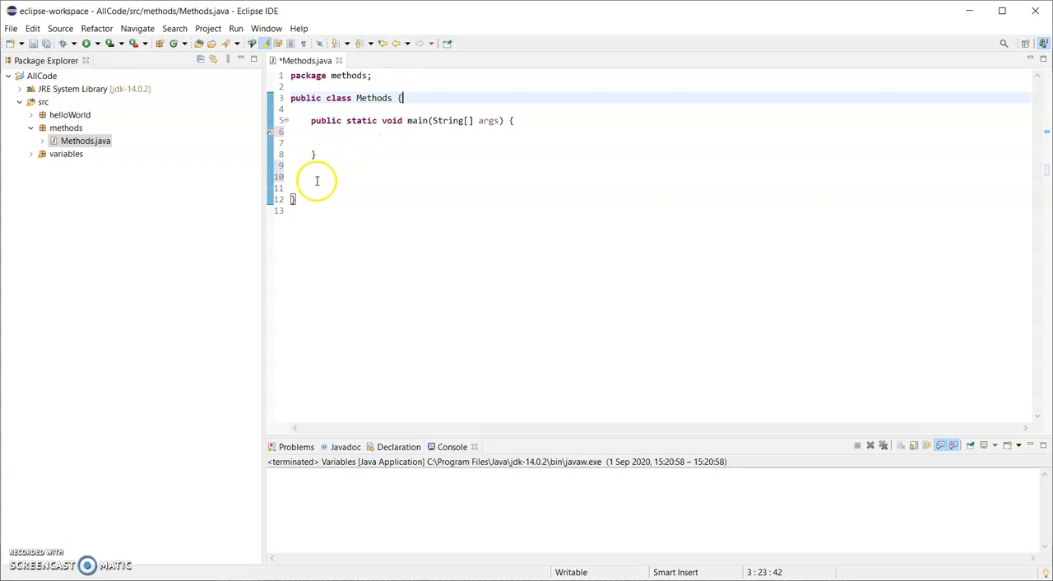
Add blank lines inside the class body below the main method.
left_click(316, 176)
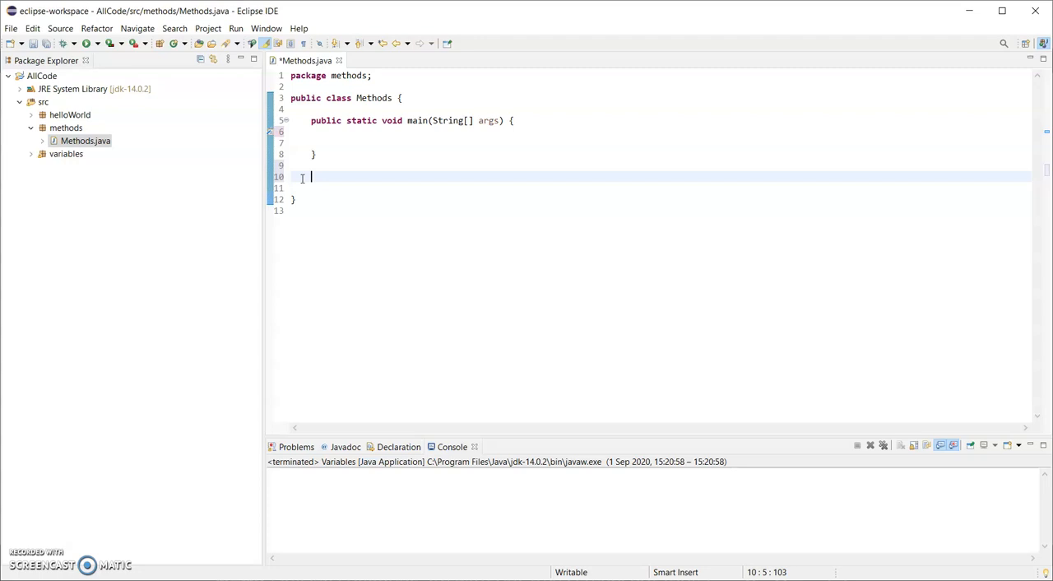
Declare a new method public void printHello() { below main.
type("publ")
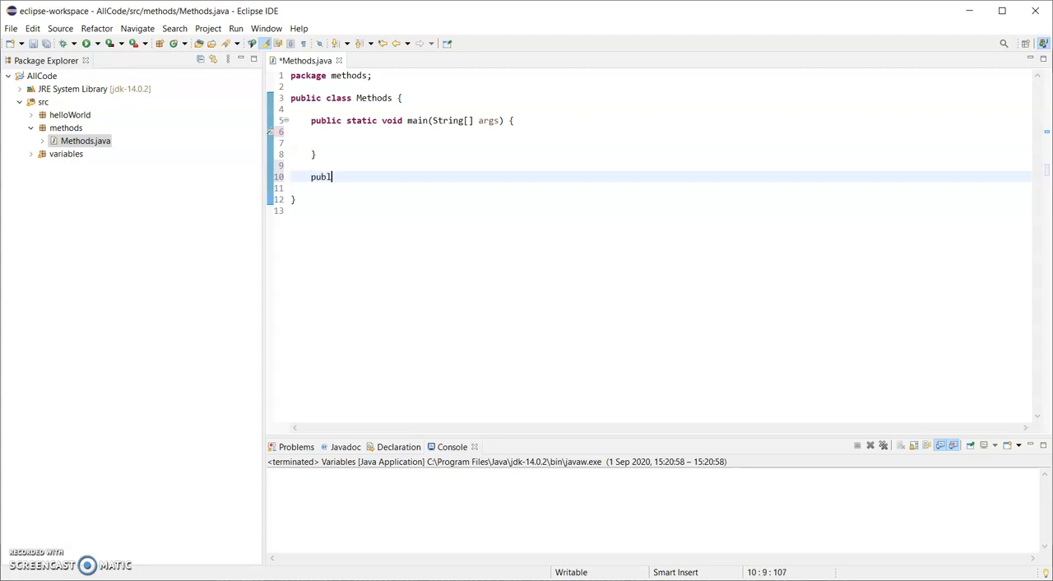
type("ic")
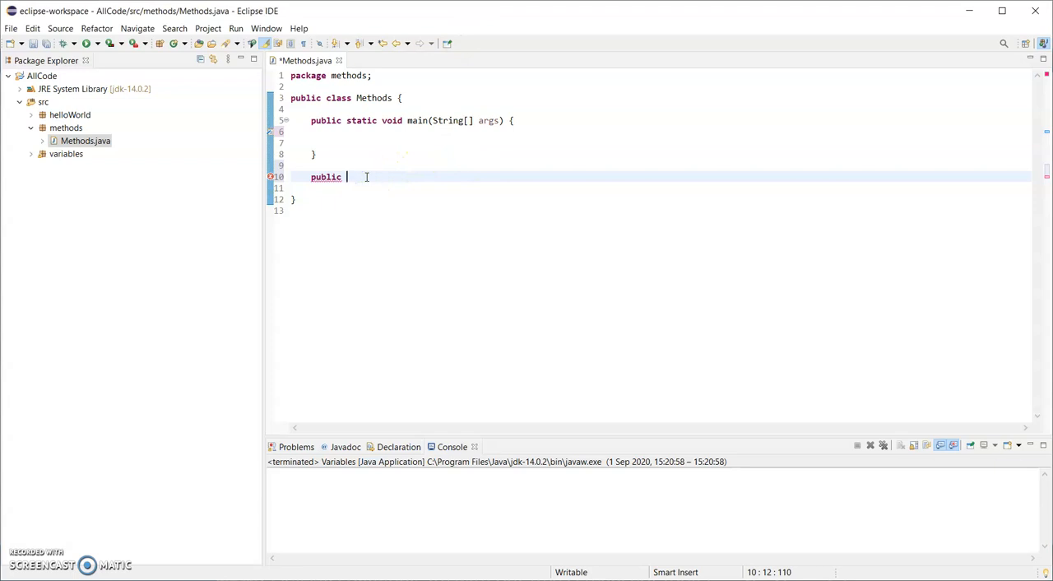
type("void")
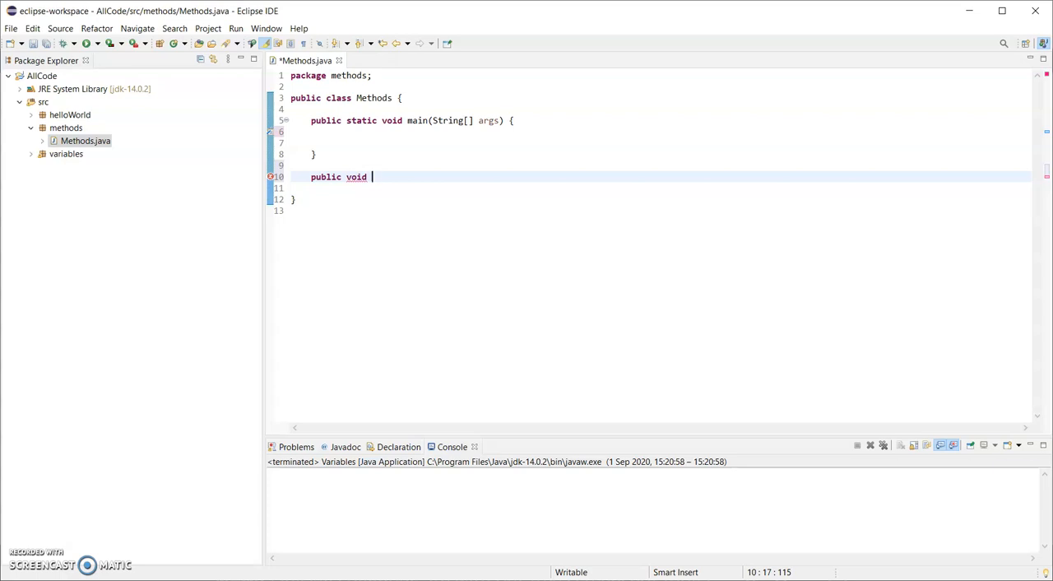
type("p")
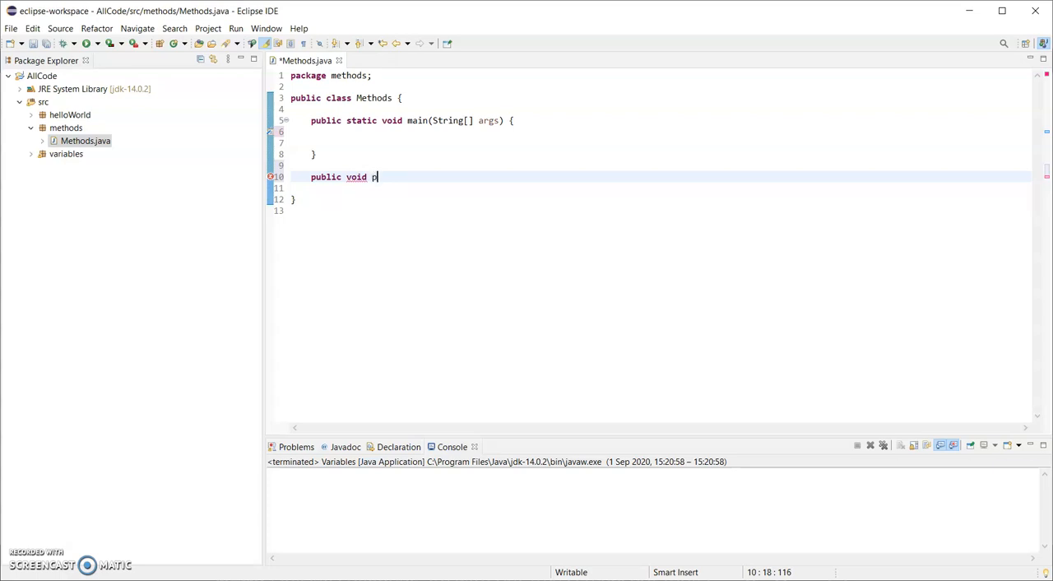
type("rintHello")
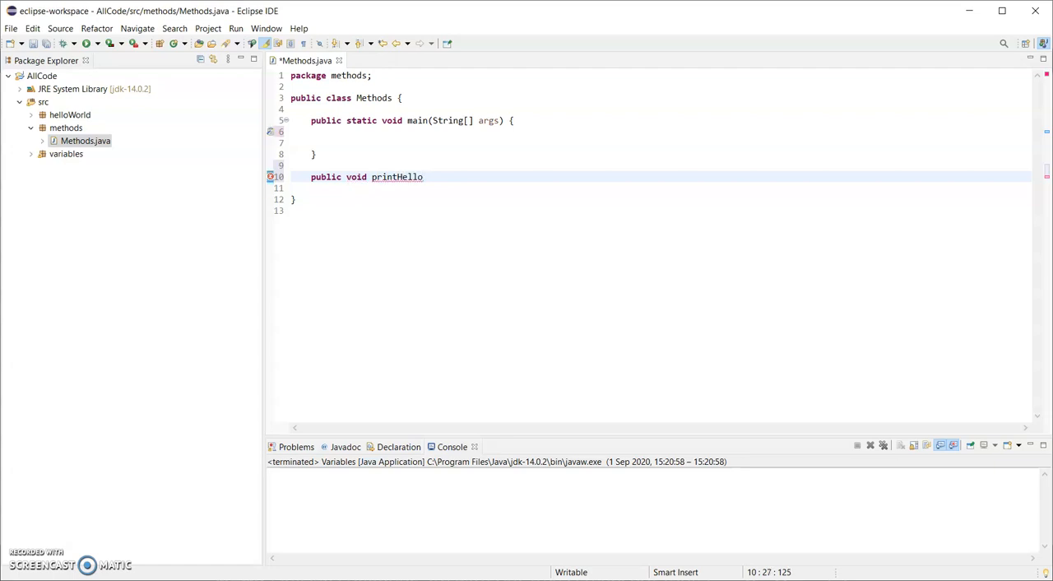
type("()")
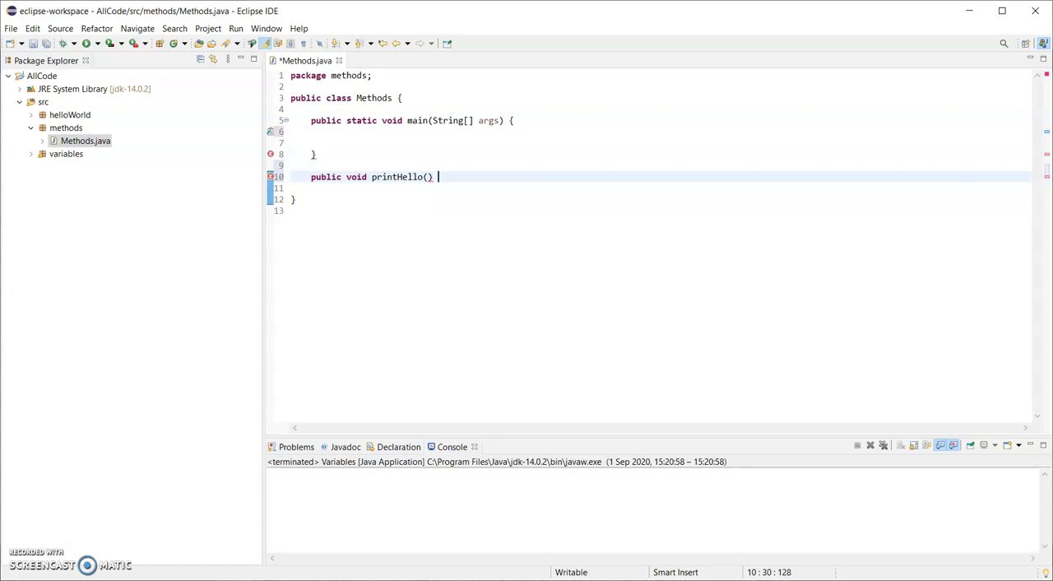
type("{")
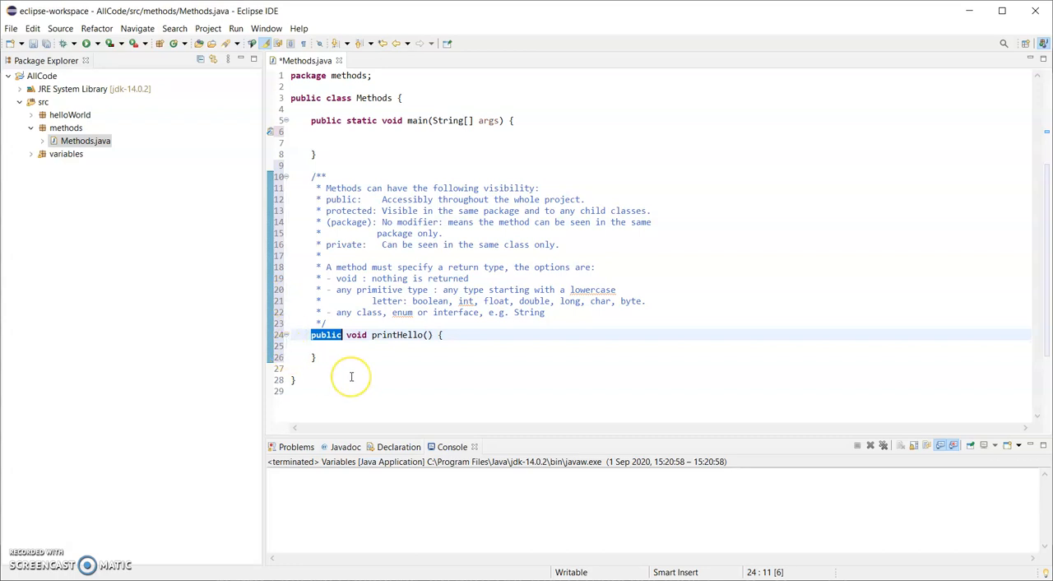
mouse_move(349, 359)
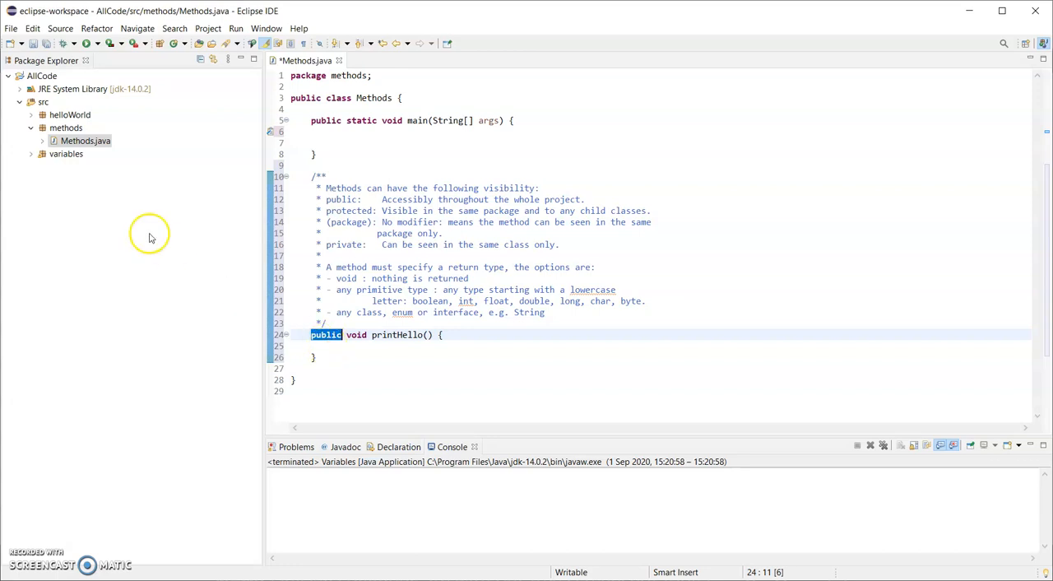
Remove the public modifier from printHello, leaving default visibility.
left_click(85, 139)
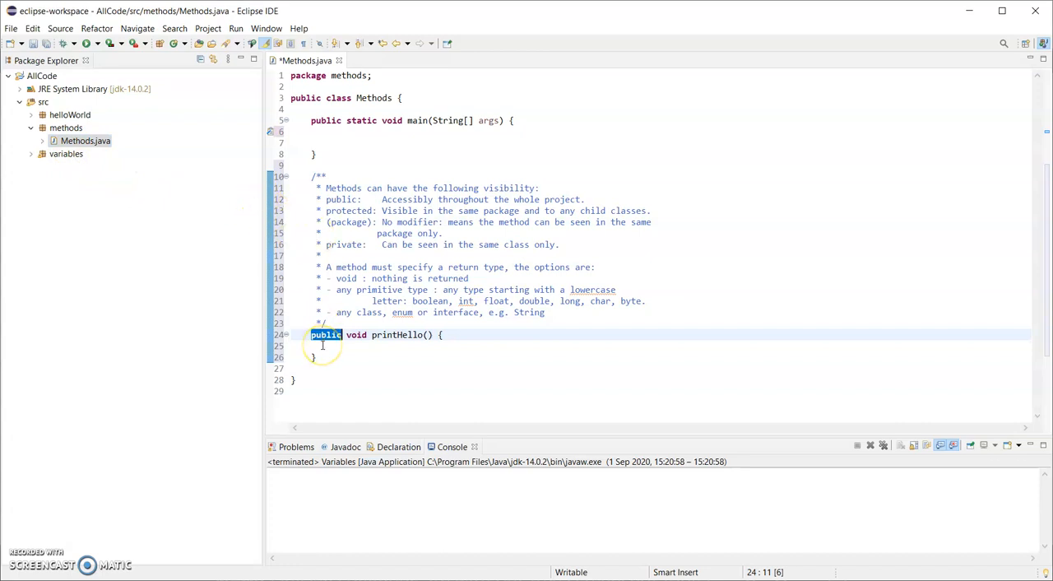
key("Delete")
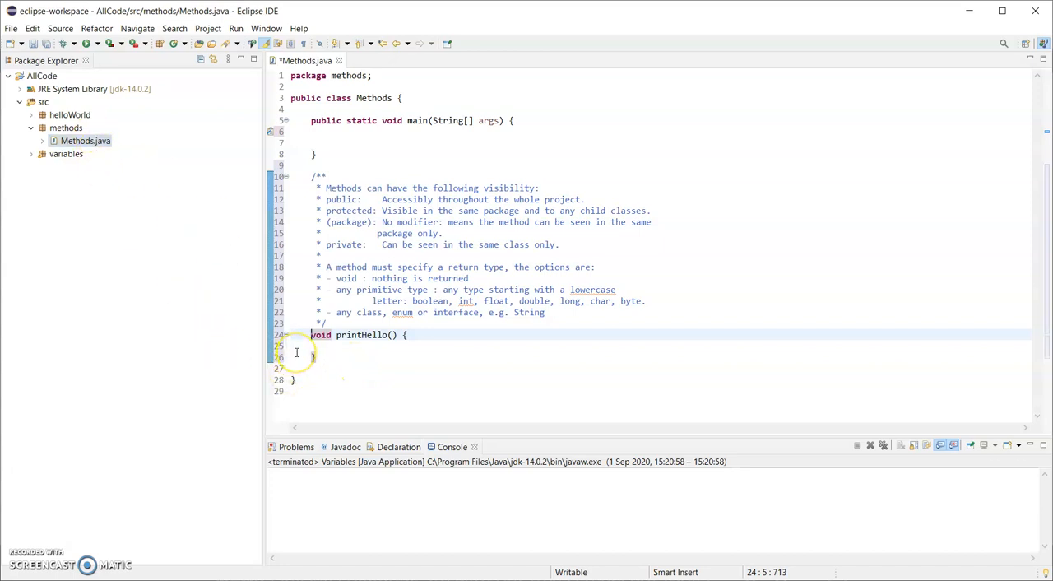
Make printHello private void, highlighting the void return type.
type("private")
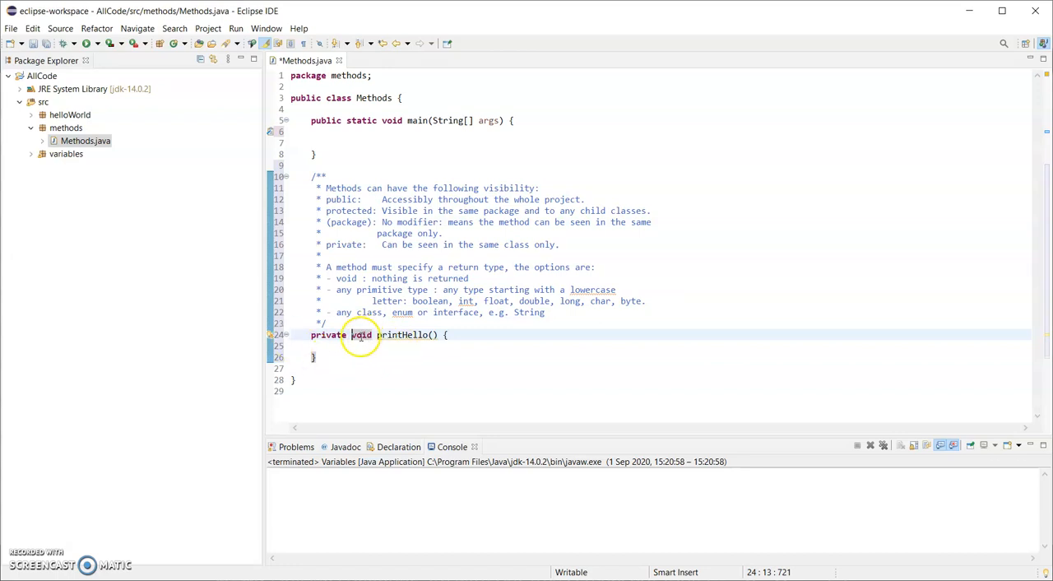
double_click(362, 334)
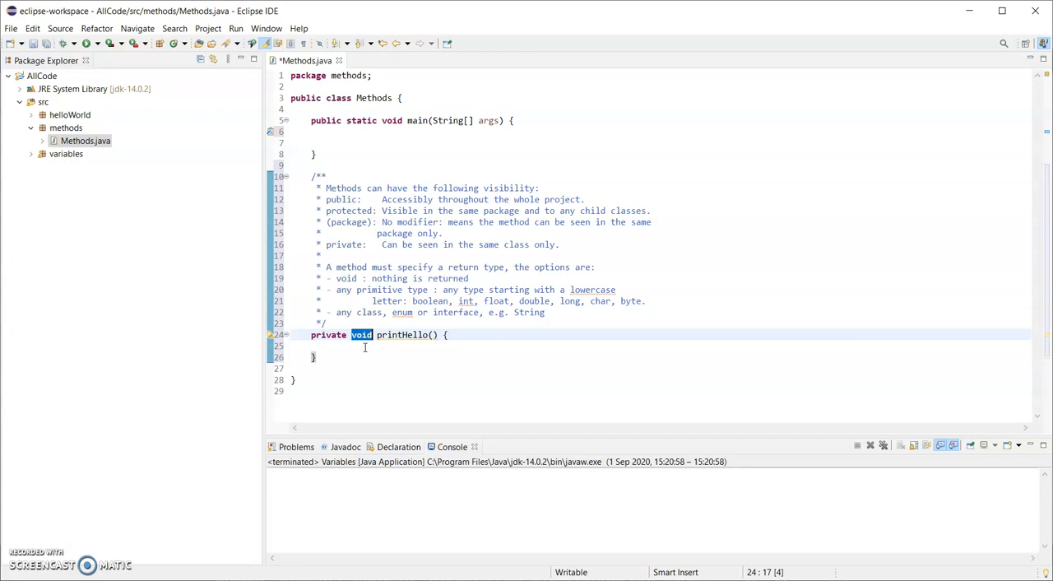
double_click(402, 336)
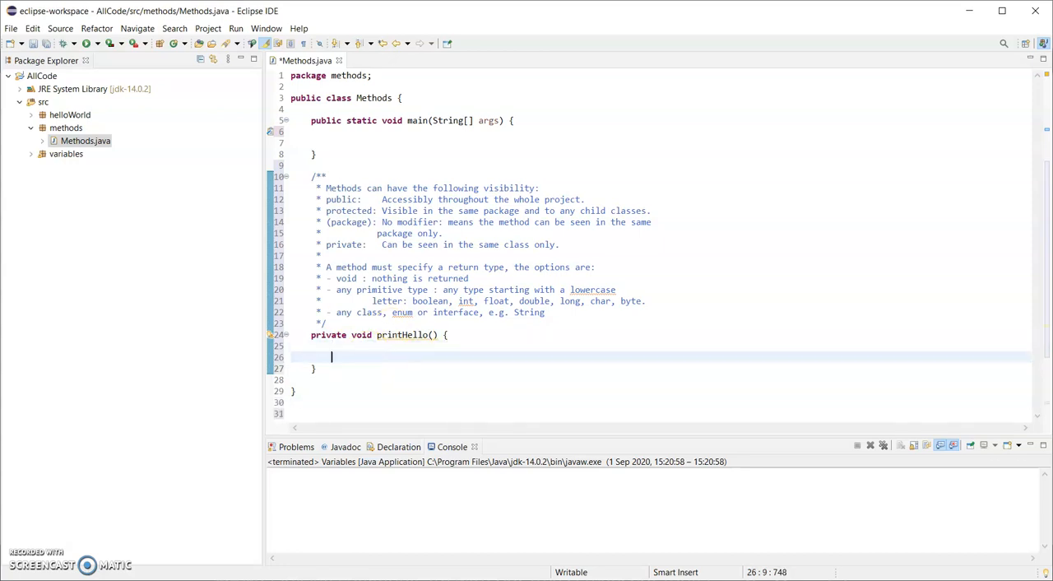
Have printHello print "Hello" via System.out.println.
type("sout")
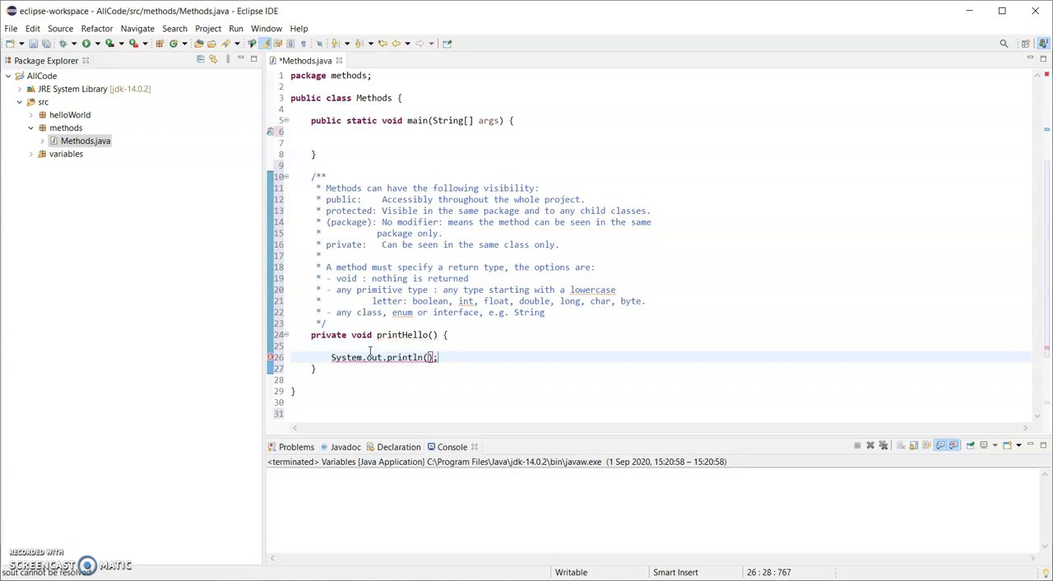
type("\"Hello\"")
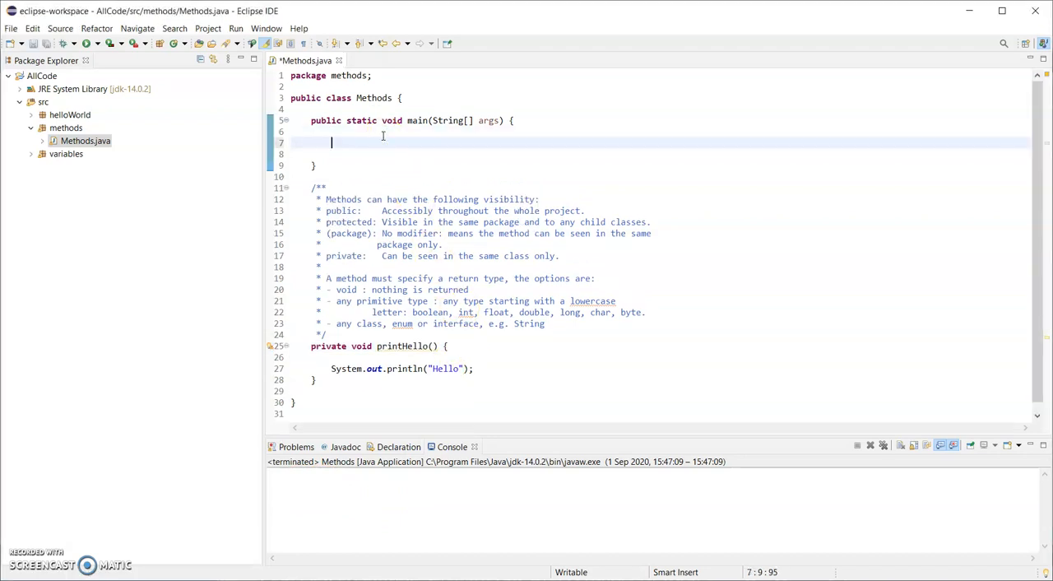
type("prin")
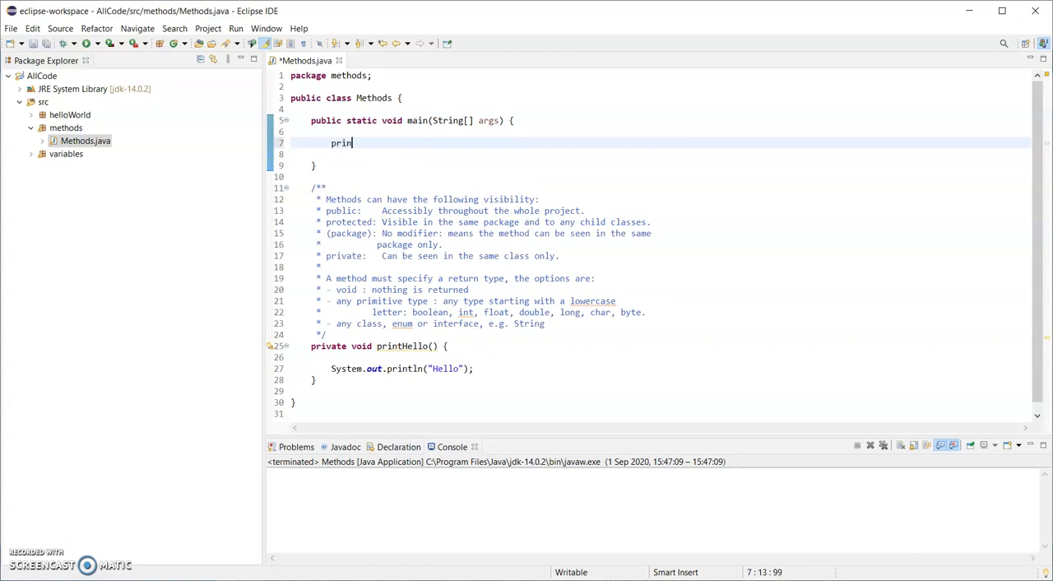
type("tHello")
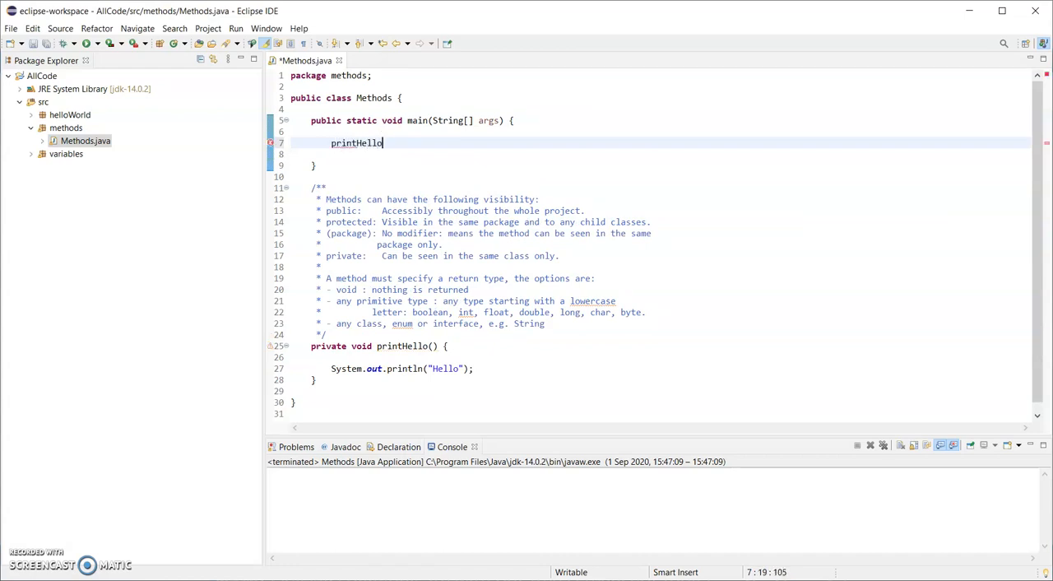
type("()")
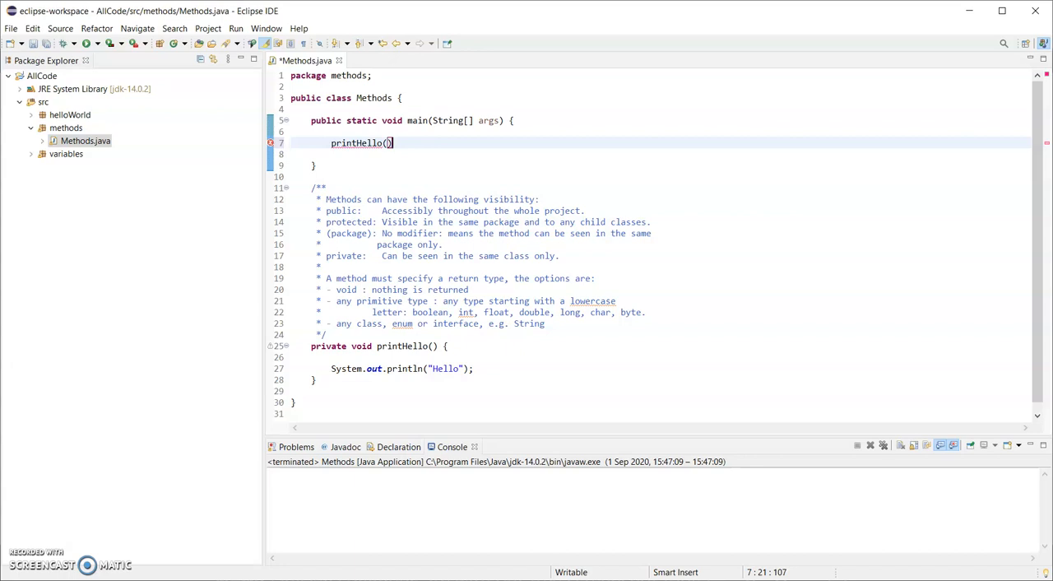
type(";")
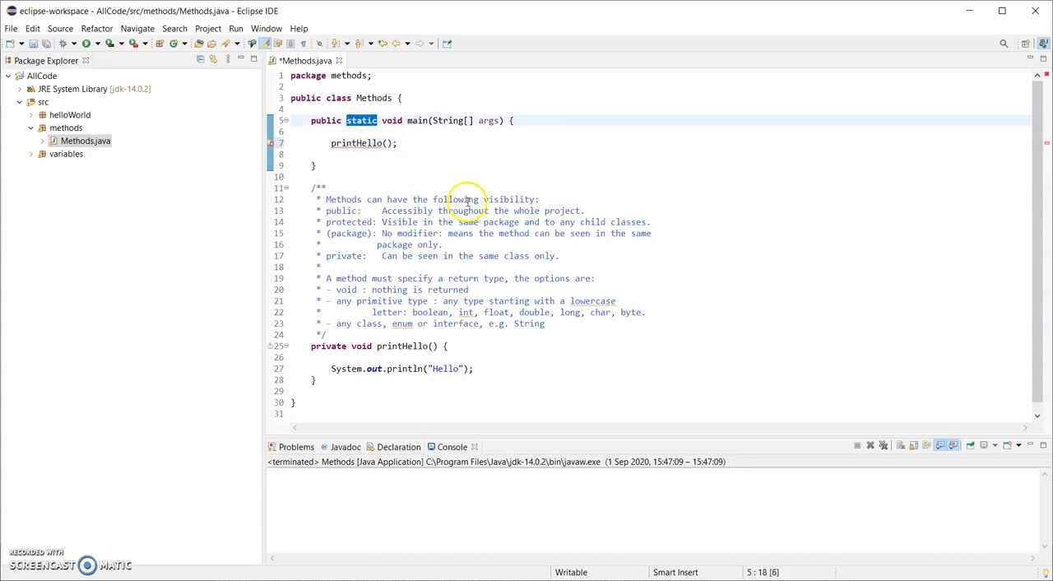
mouse_move(454, 162)
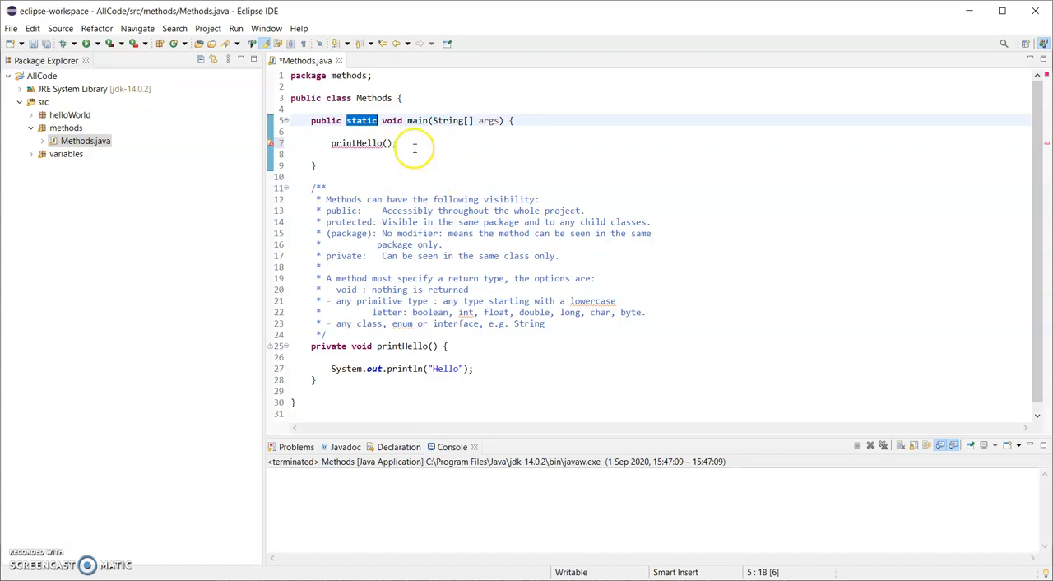
mouse_move(332, 142)
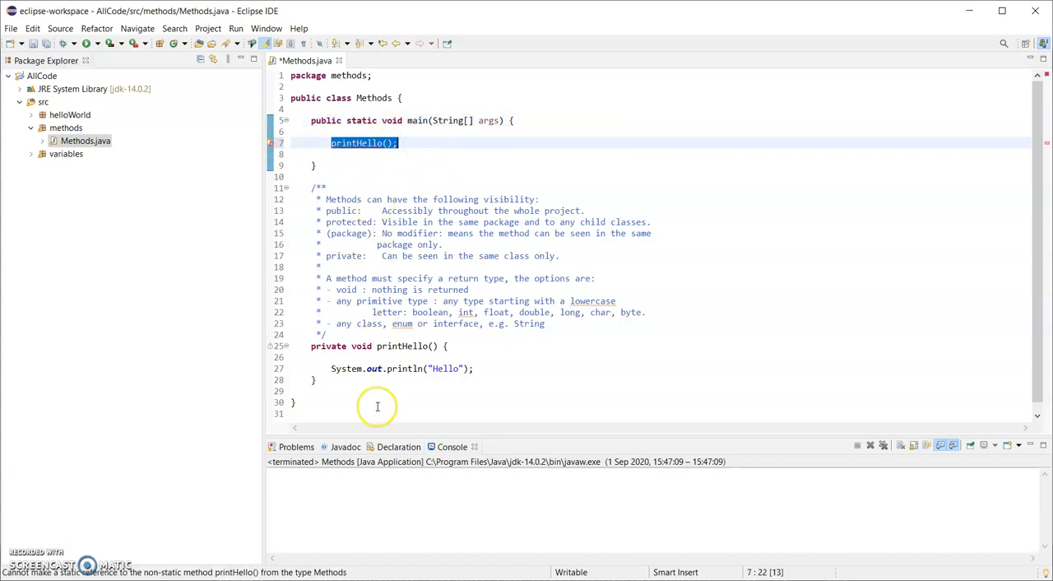
mouse_move(389, 357)
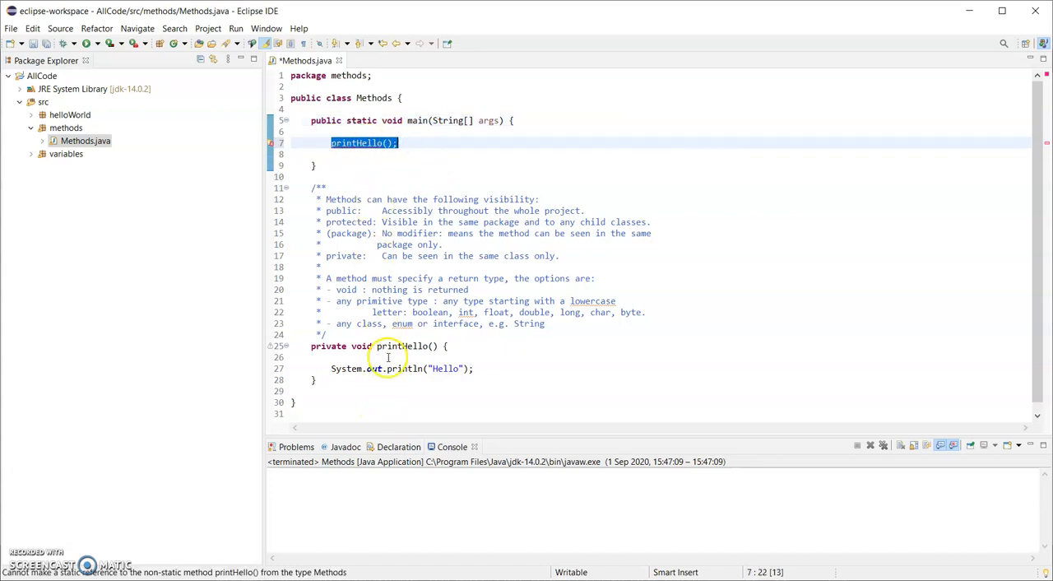
mouse_move(346, 345)
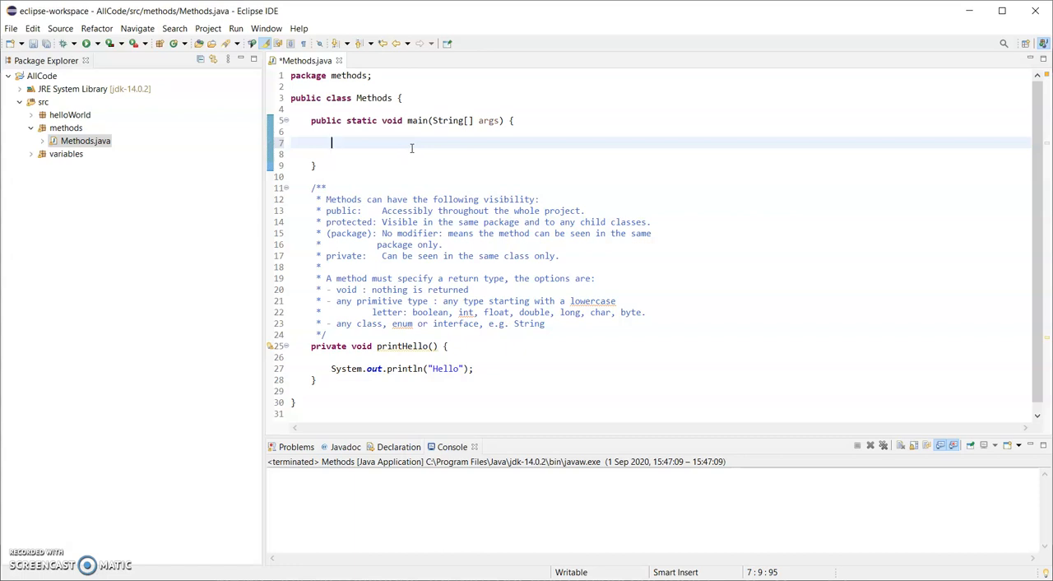
Create a Methods instance named myMethod in main with new Methods().
type("Met")
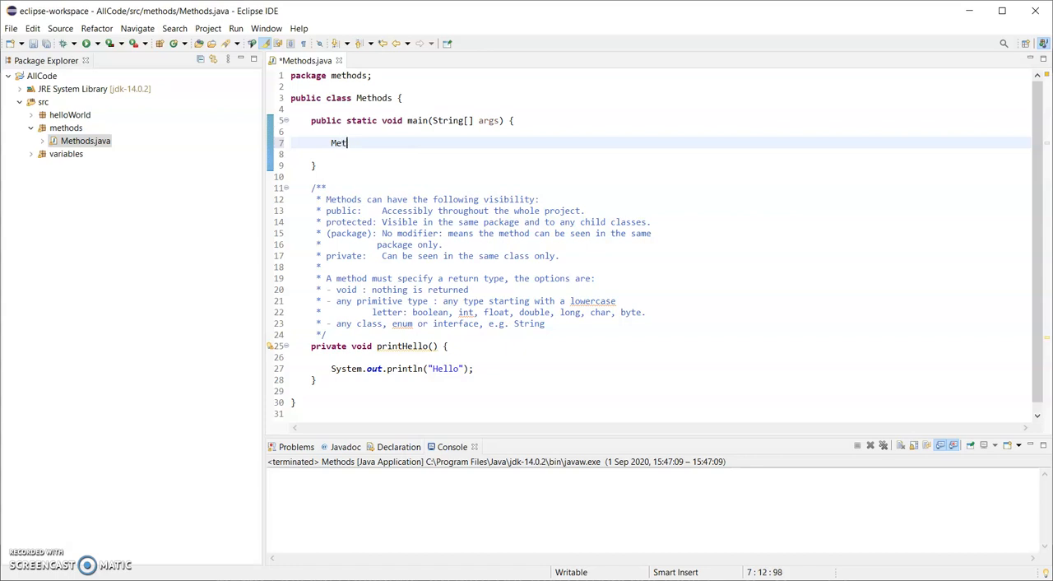
type("hods myMet")
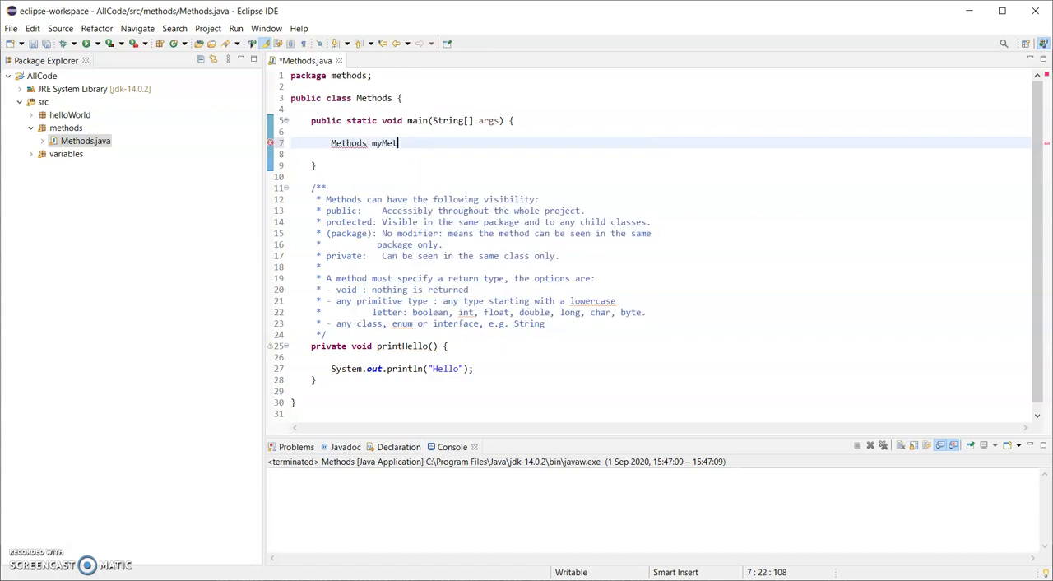
type("hod")
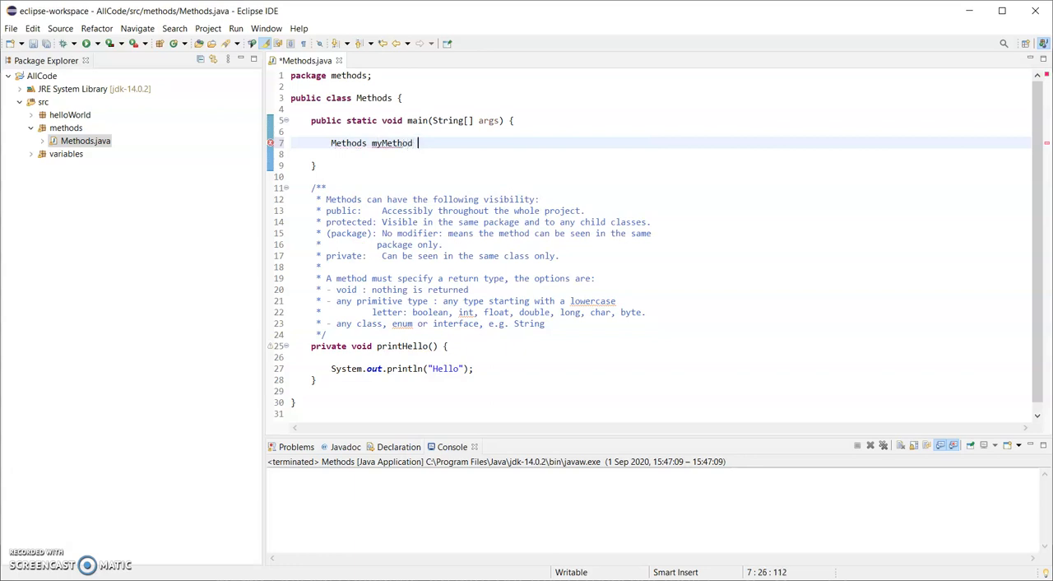
type("= new Methods();")
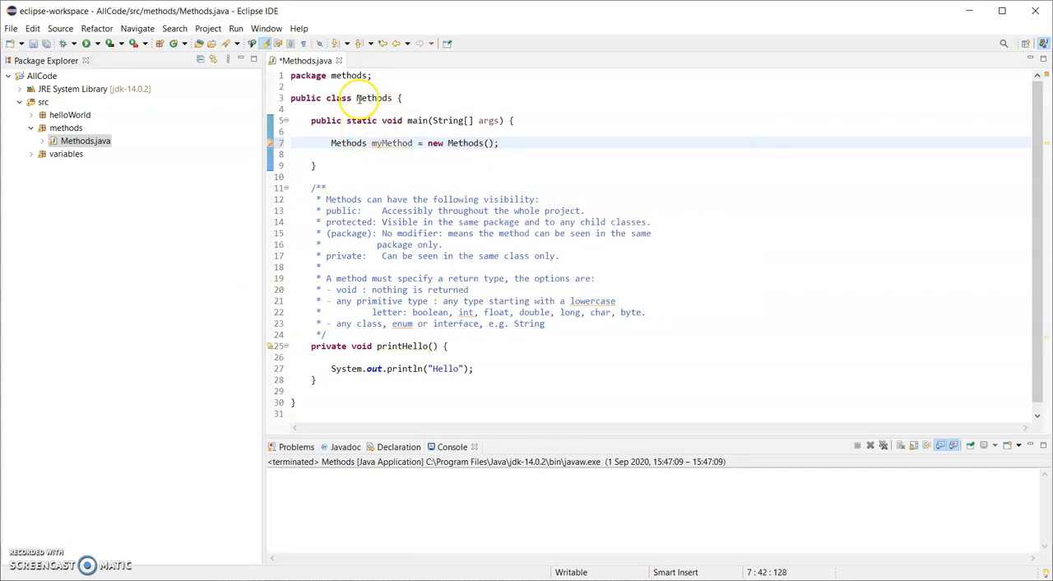
double_click(349, 142)
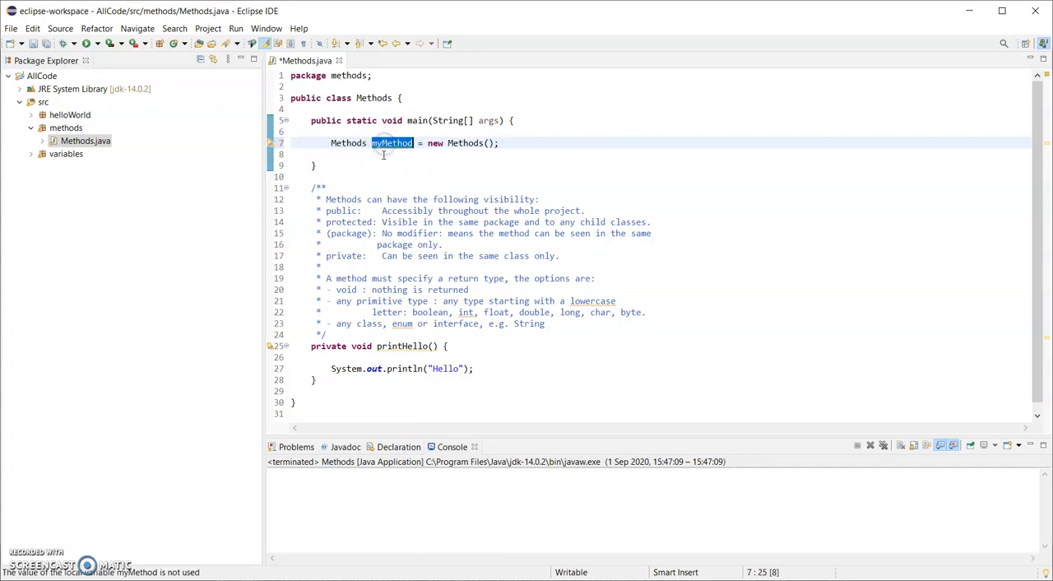
Call myMethod.printHello() right after creating the instance.
type("my")
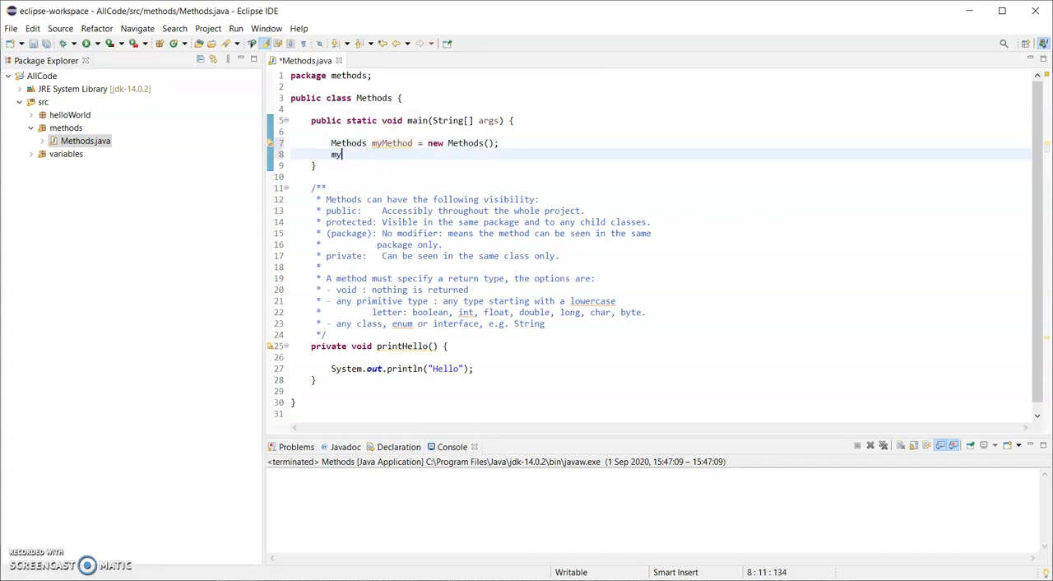
type("Method.")
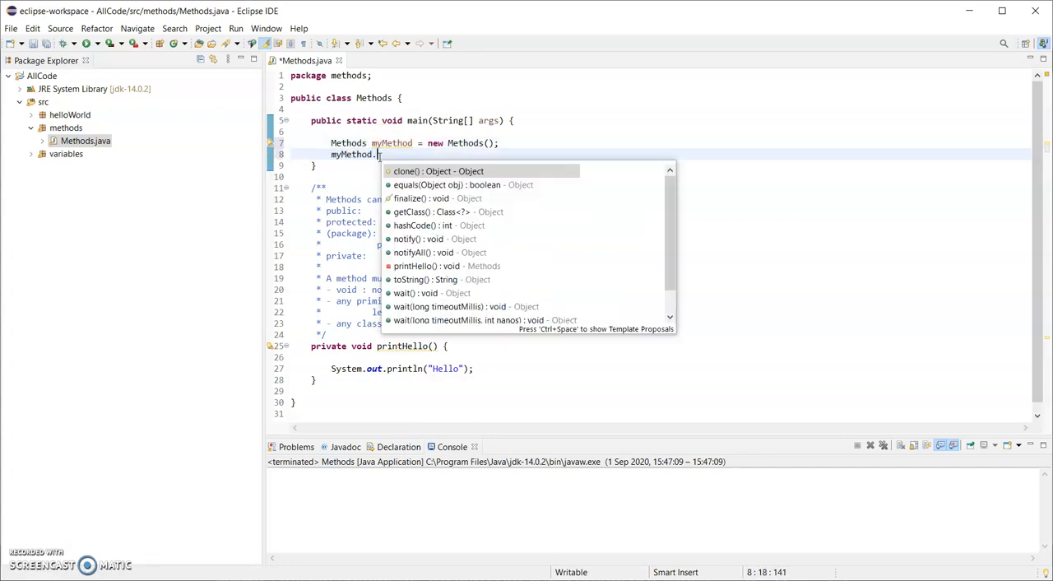
type("printHello();")
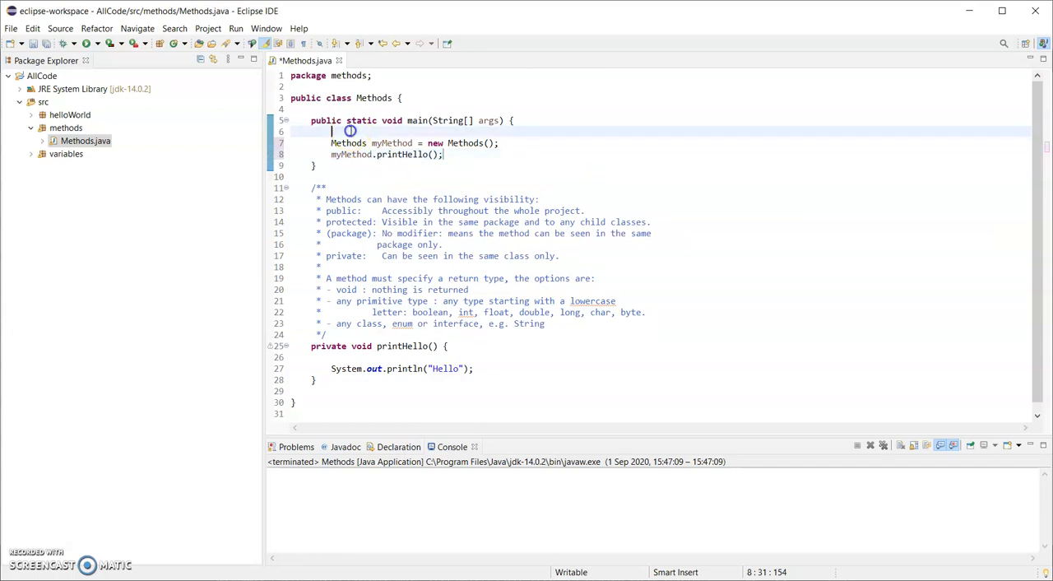
Add the comment "// Creates an instance of this class." above the instance line and save.
type("// Creates an")
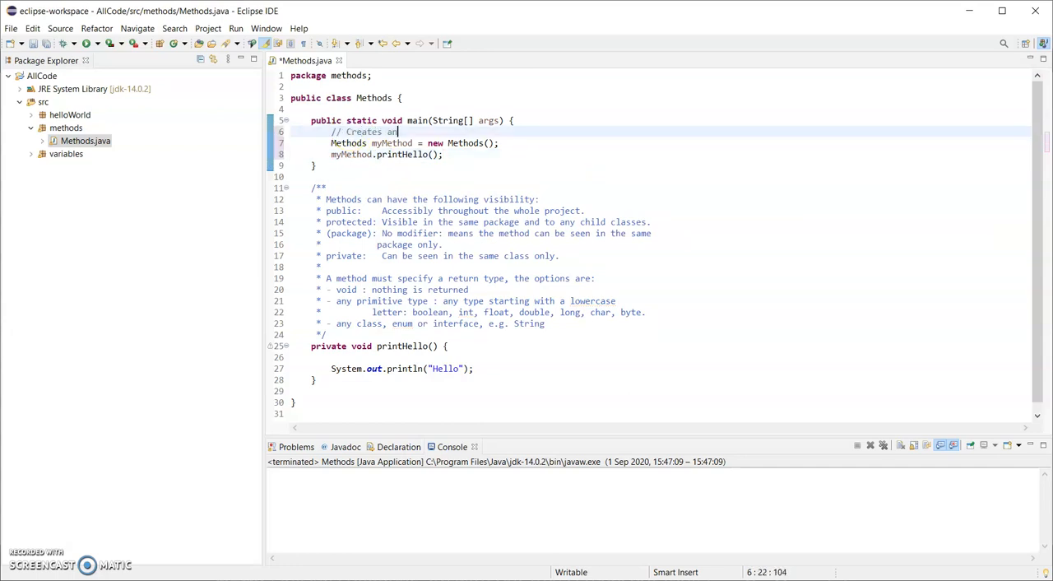
type("instance of")
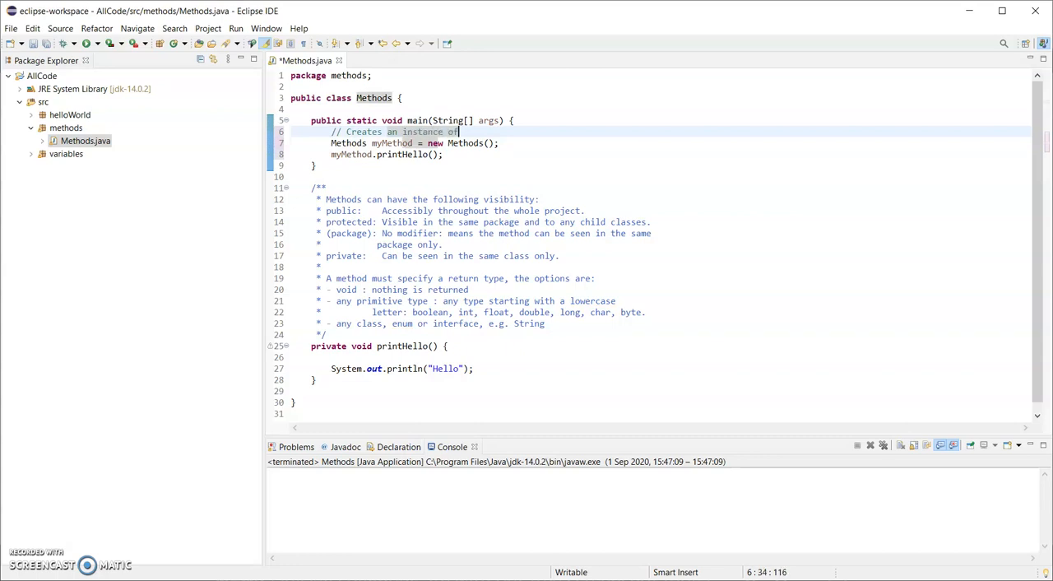
type("this class.")
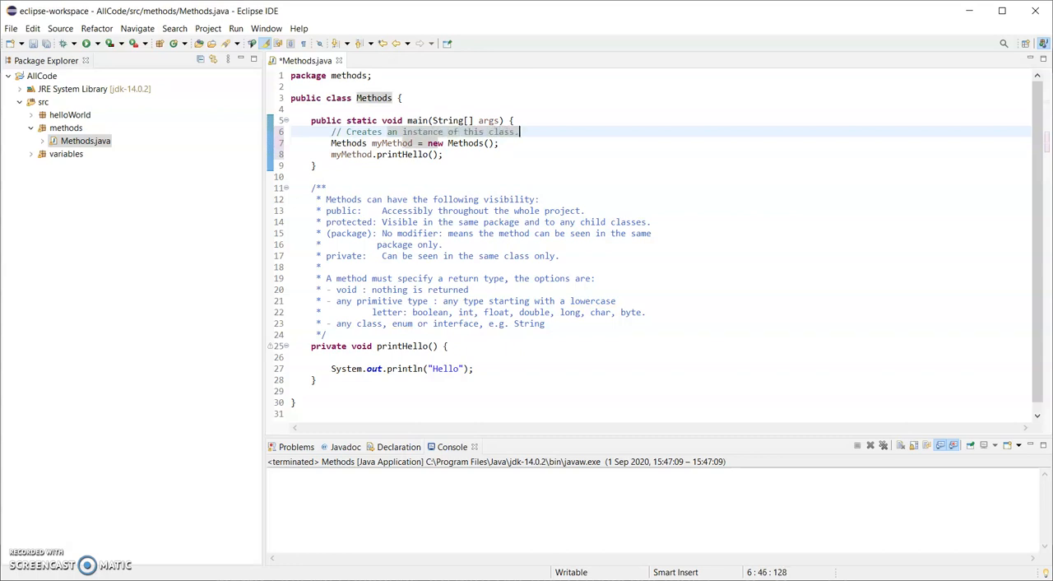
left_click(443, 155)
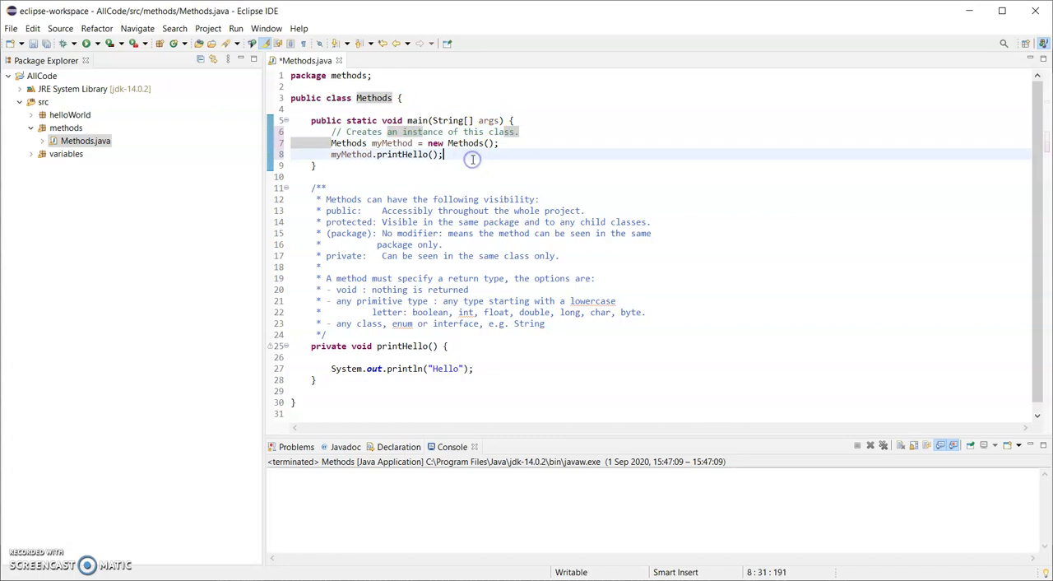
key("Ctrl+s")
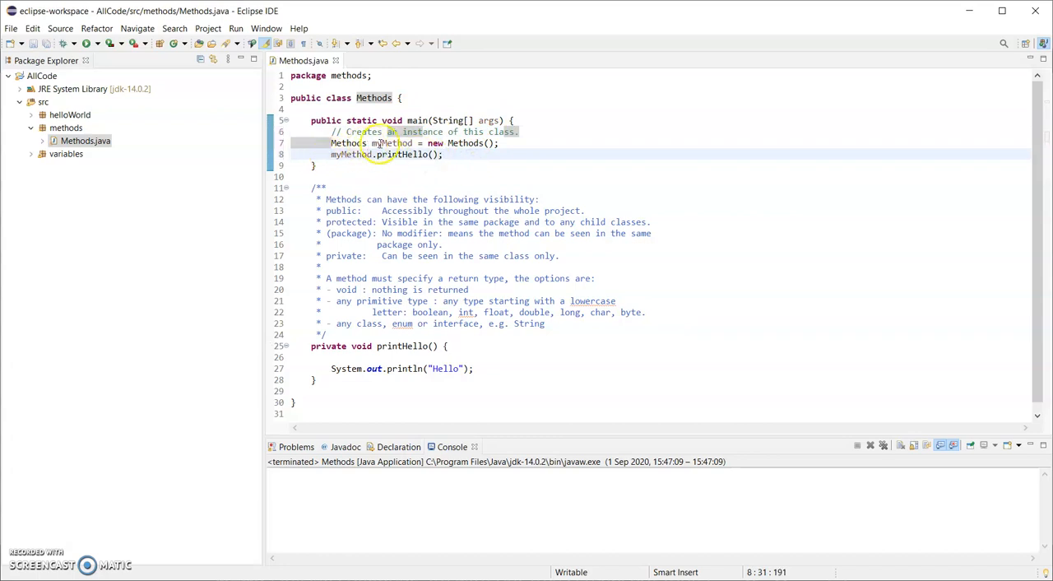
double_click(391, 141)
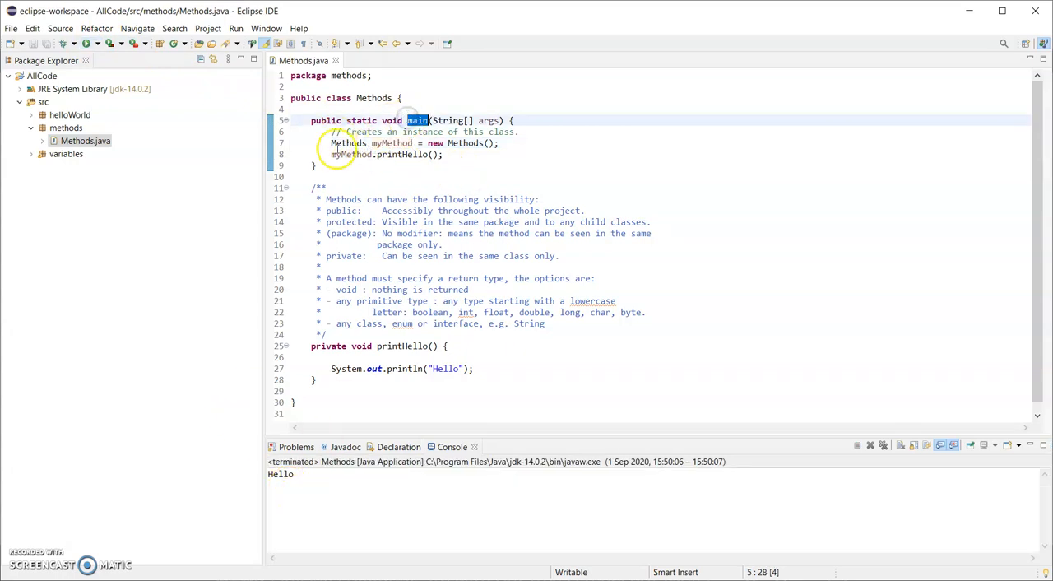
mouse_move(323, 141)
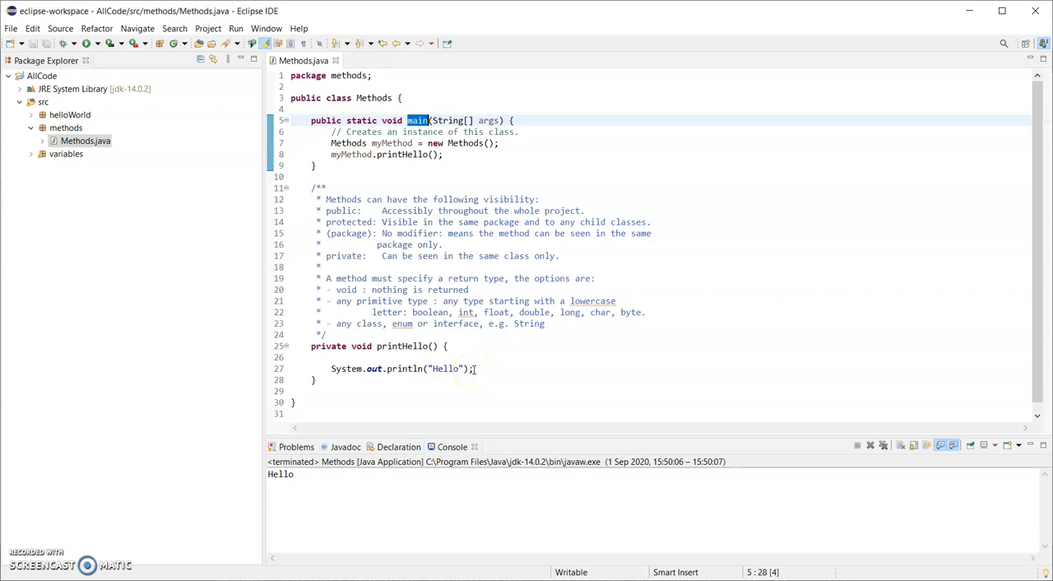
mouse_move(482, 163)
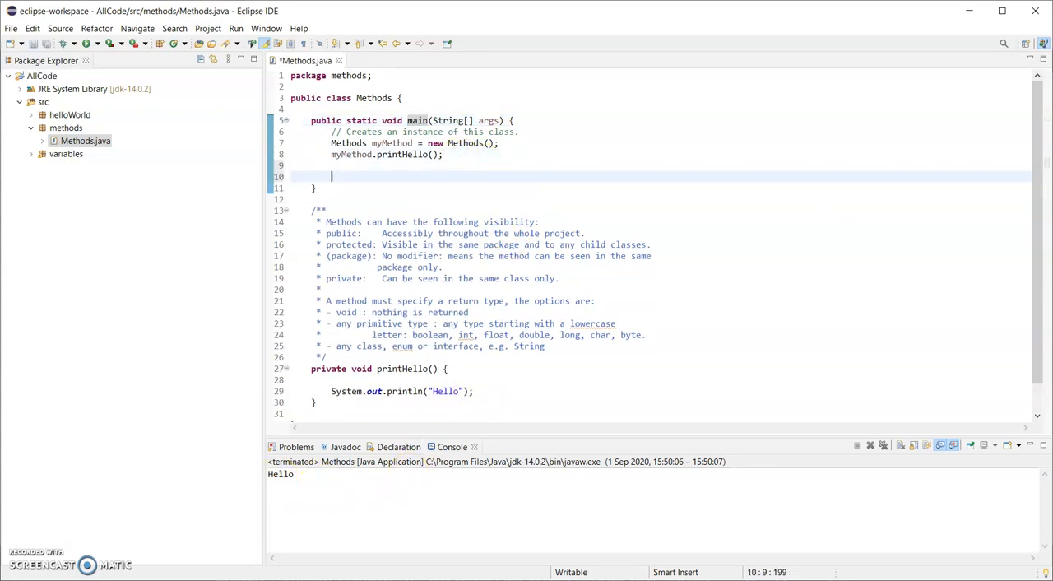
Add a second myMethod.printHello() call in main.
type("myMethod.")
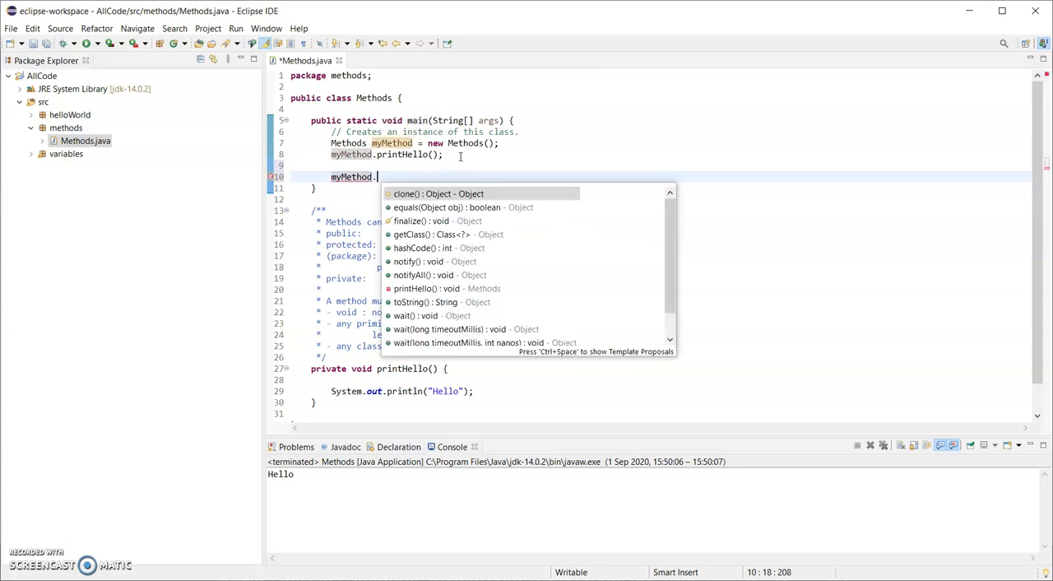
type("pr")
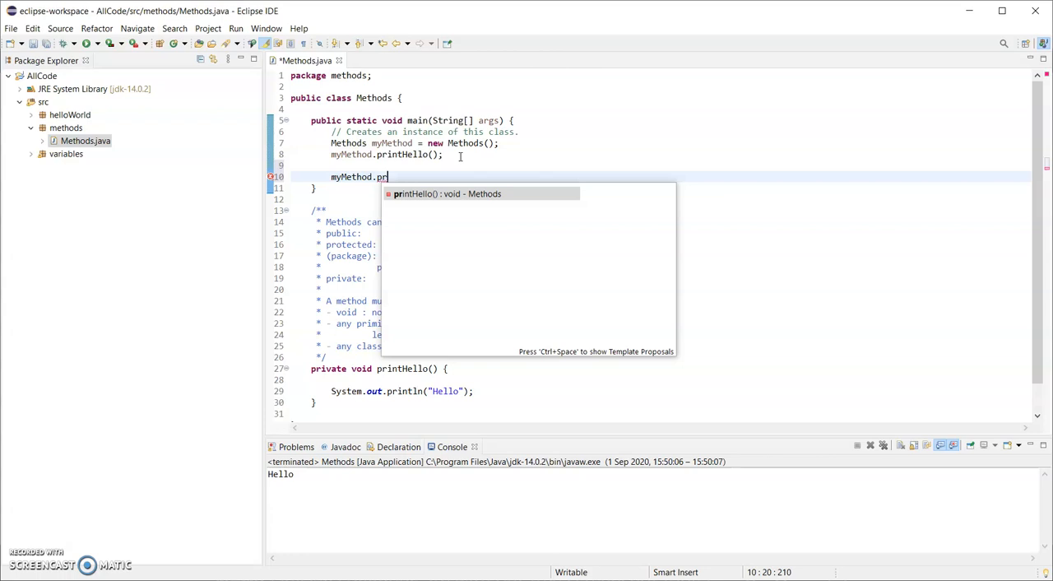
key("Enter")
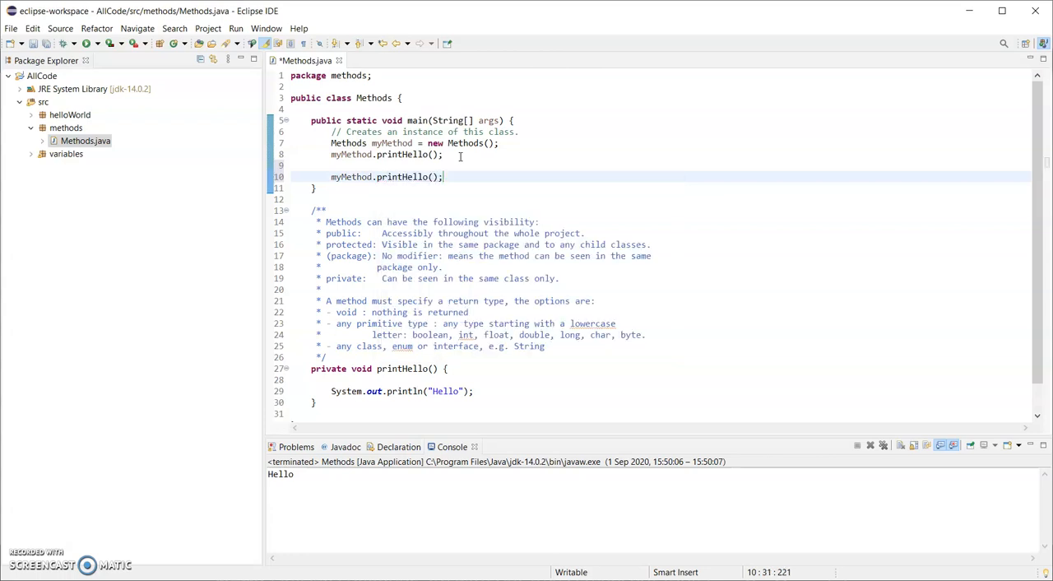
mouse_move(418, 357)
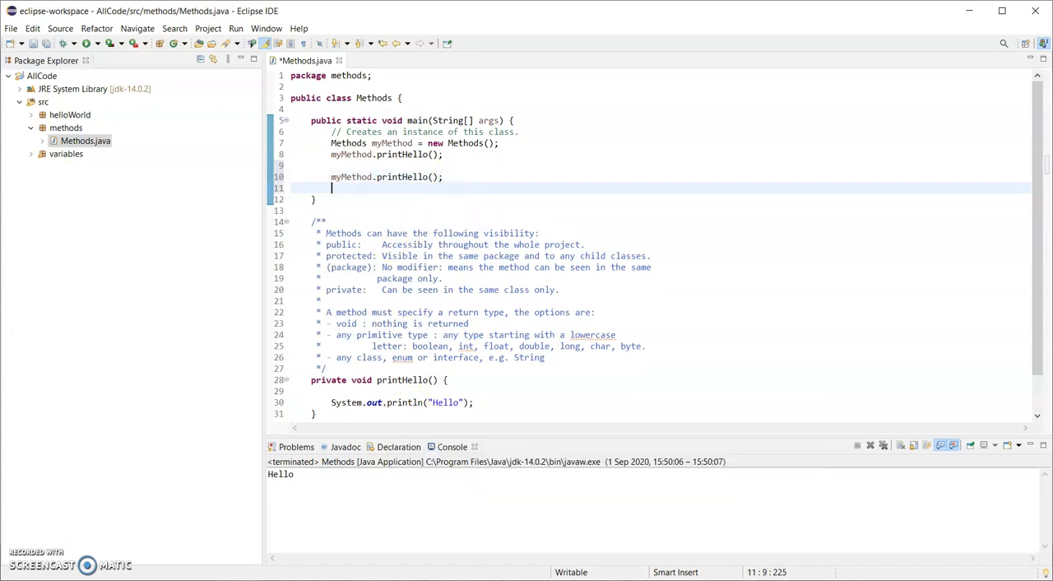
Print "End of main" with System.out.println after the second call.
type("System.out.println();")
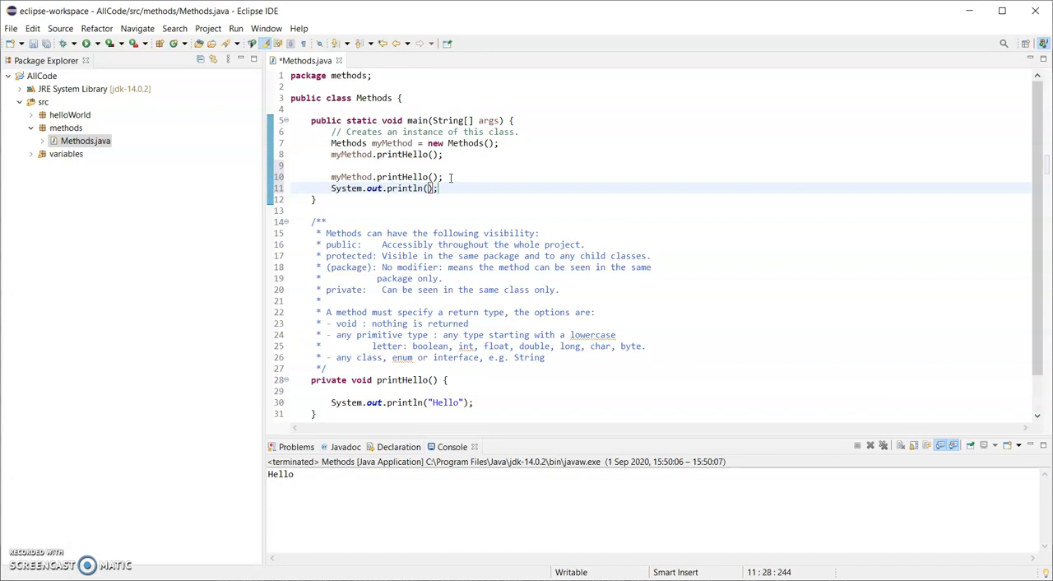
type("End of")
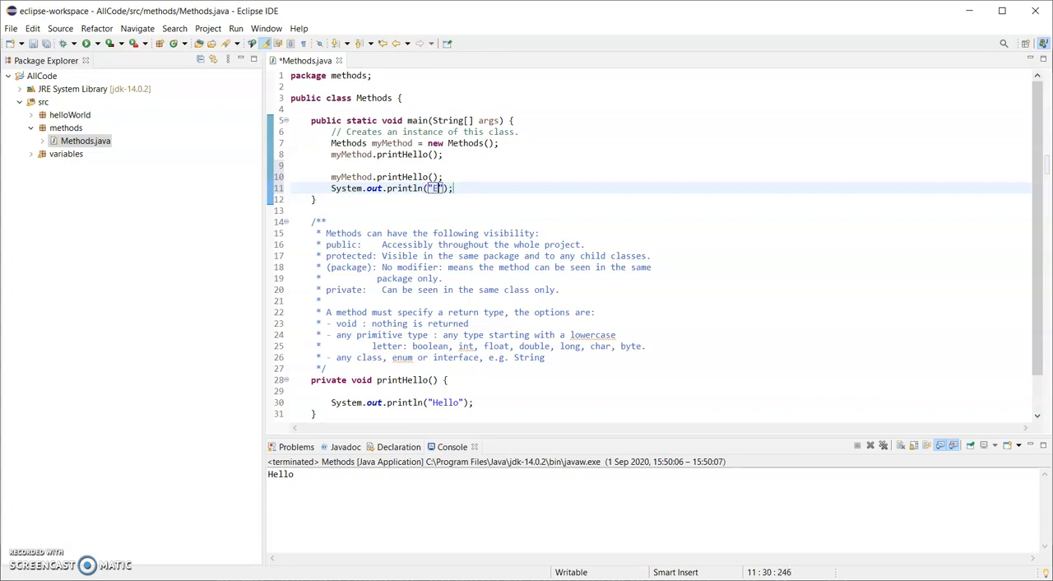
type("End of main")
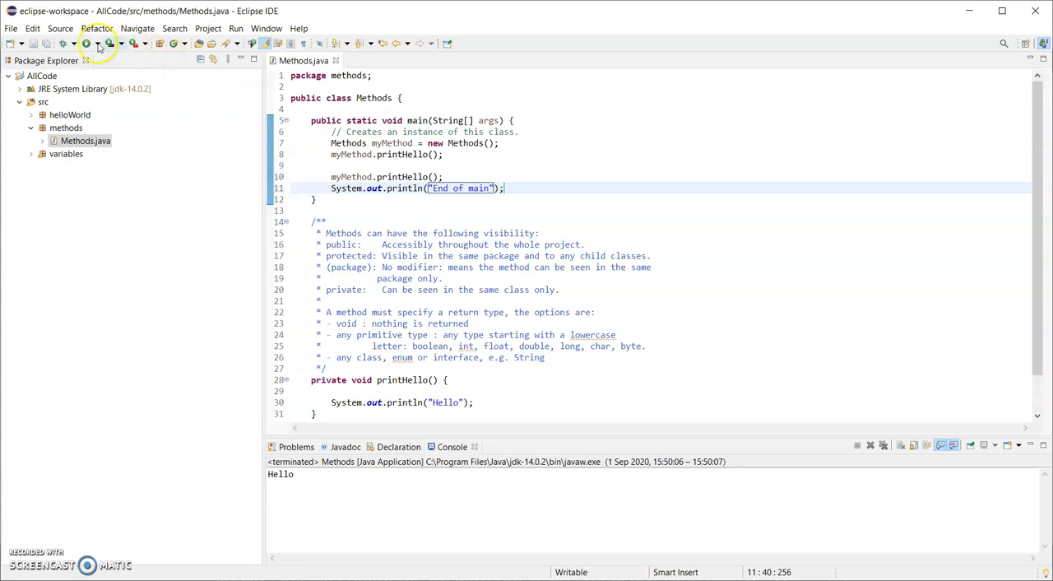
Run the Methods program so the console prints Hello, Hello, End of main.
left_click(88, 45)
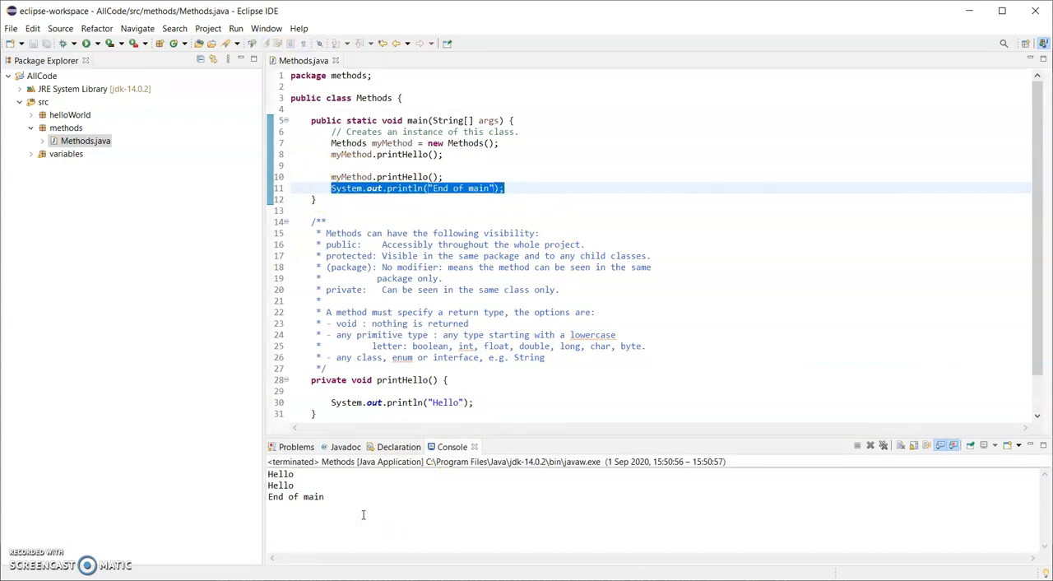
scroll("down", 3)
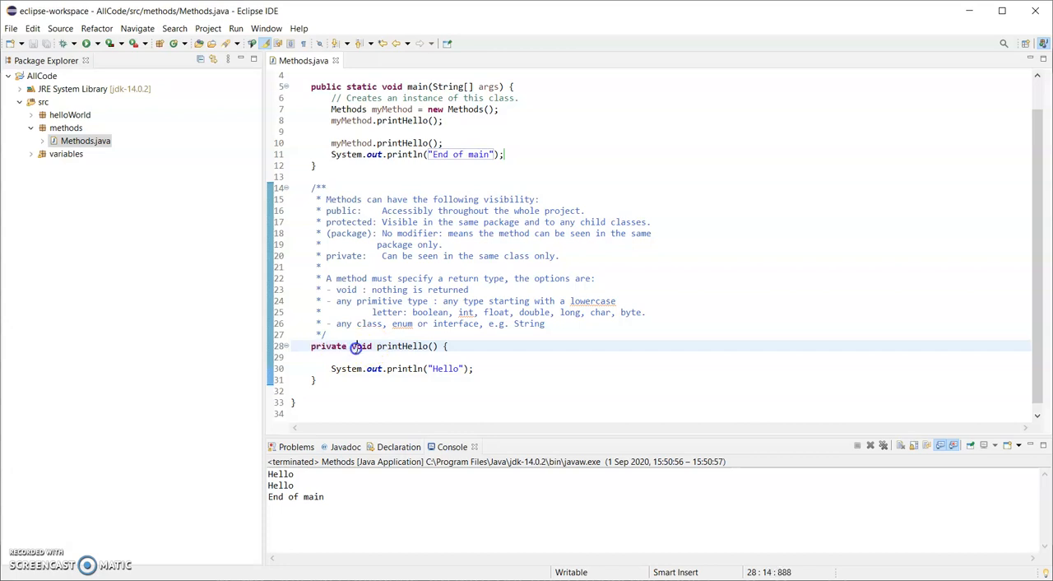
double_click(359, 346)
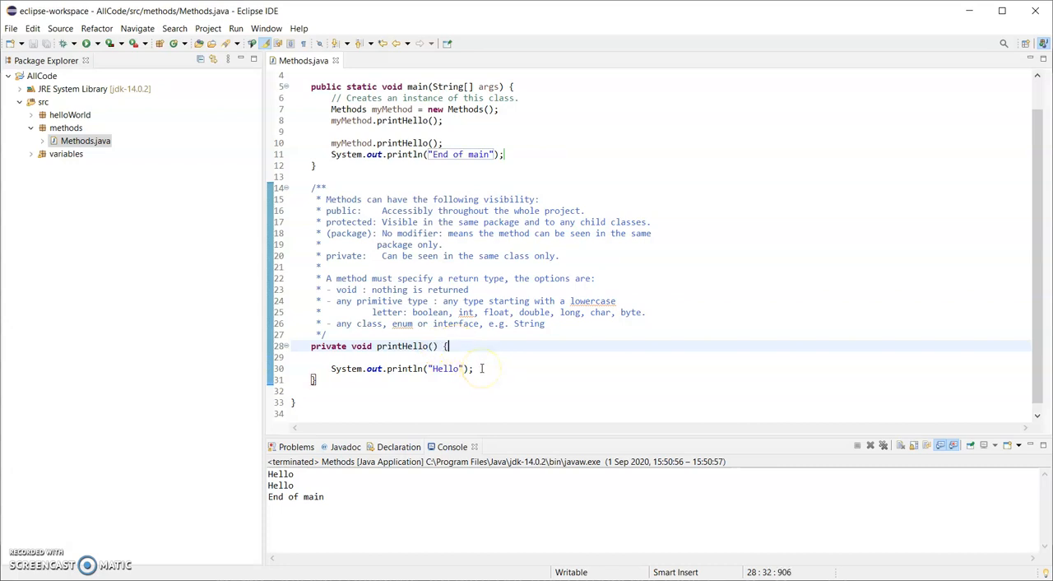
mouse_move(464, 398)
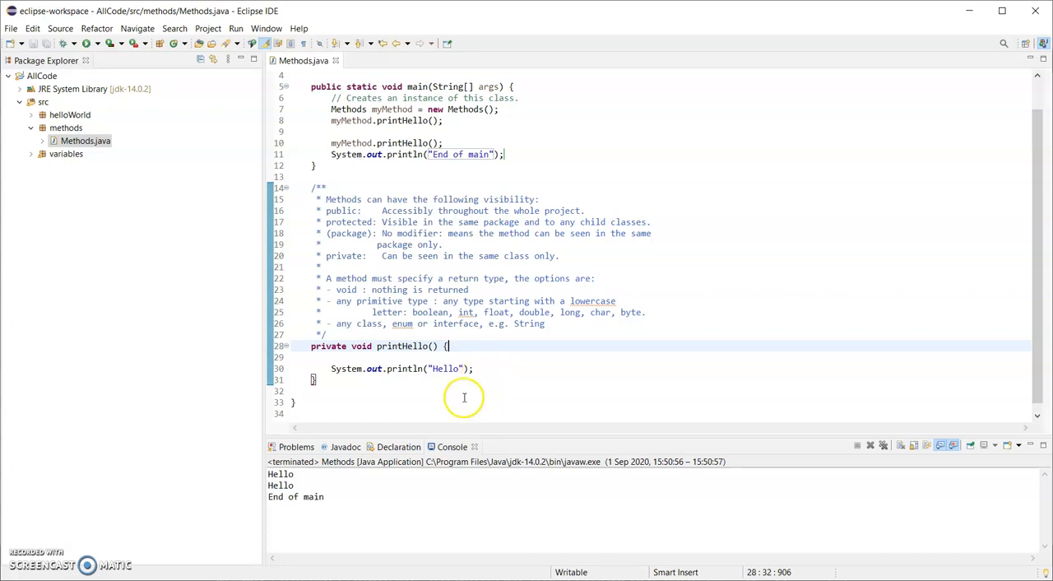